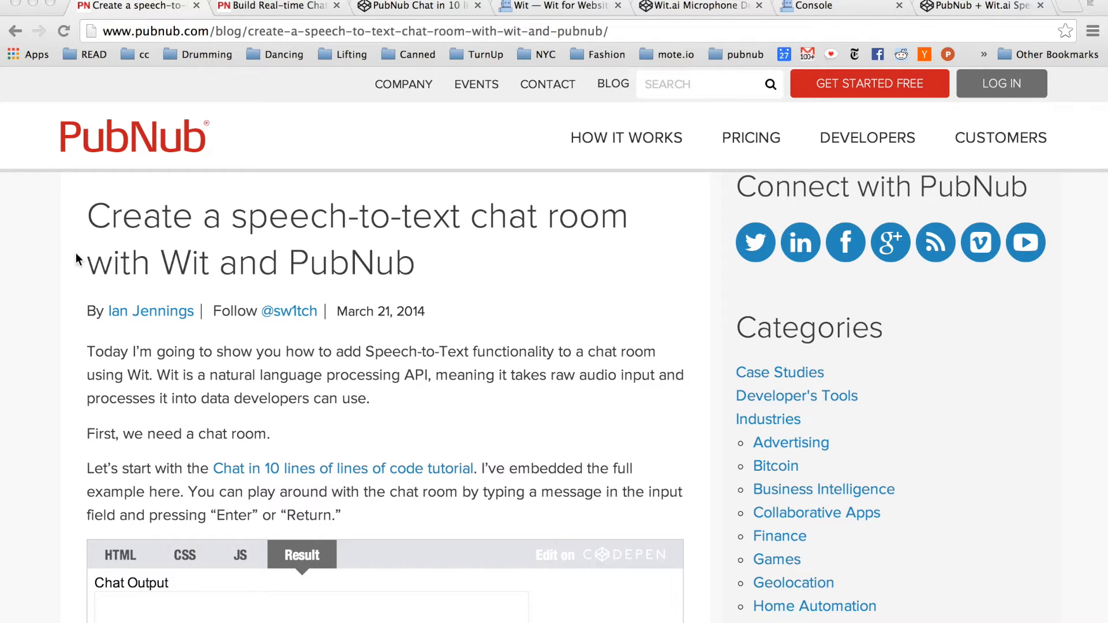
{"action": "mouse_move", "coordinate": [296, 7]}
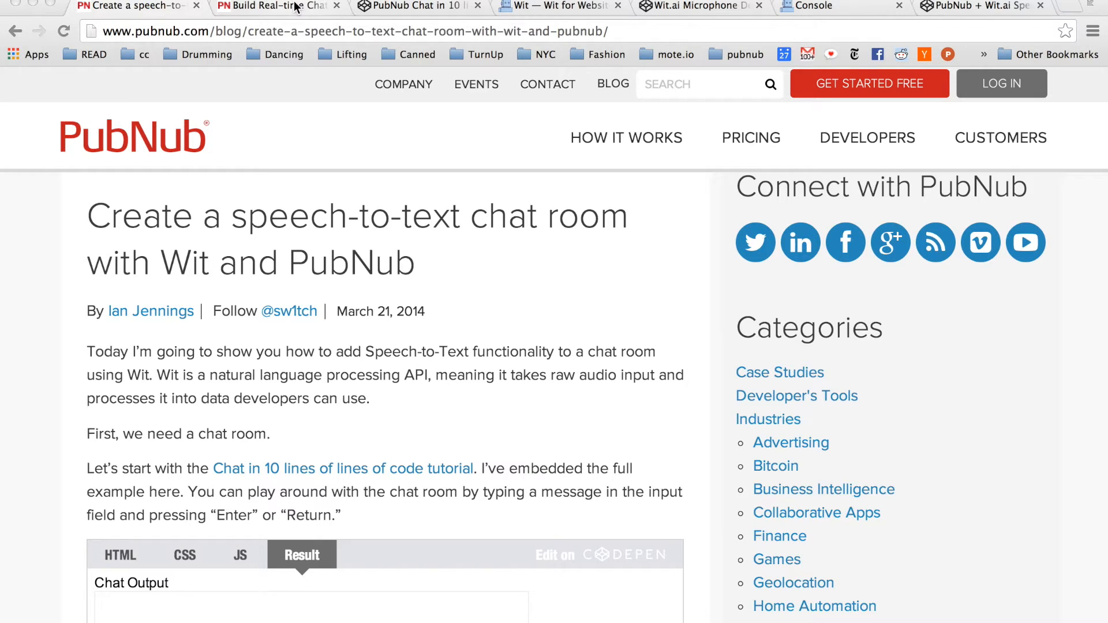
Step: Open the 10-line chat tutorial article and scroll through its chat code sample
{"action": "left_click", "coordinate": [276, 6]}
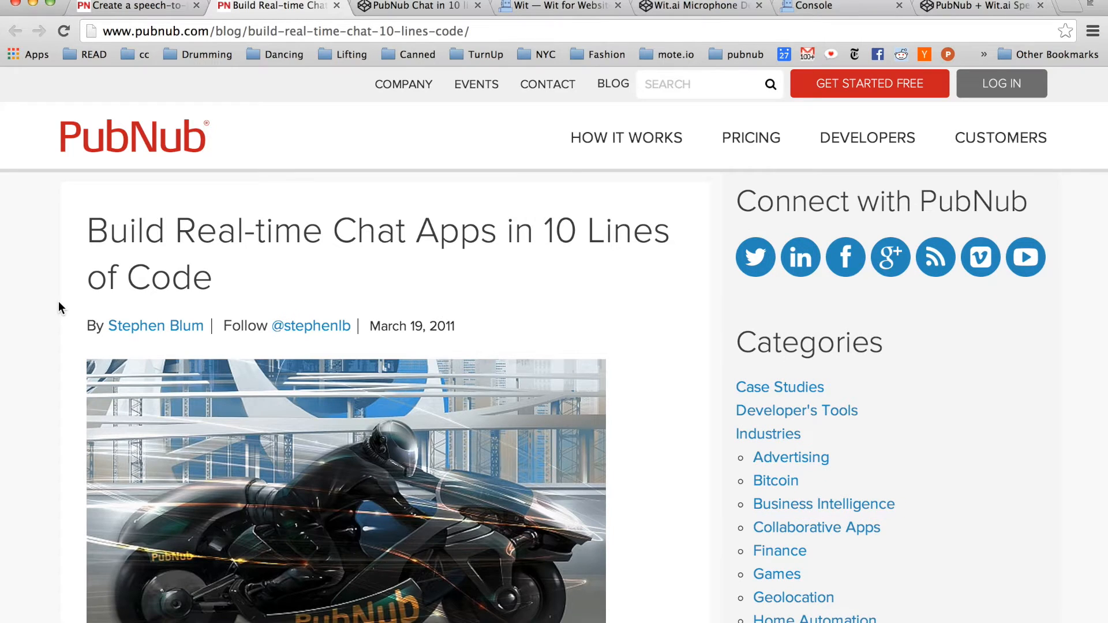
{"action": "scroll", "scroll_direction": "down", "scroll_amount": 3}
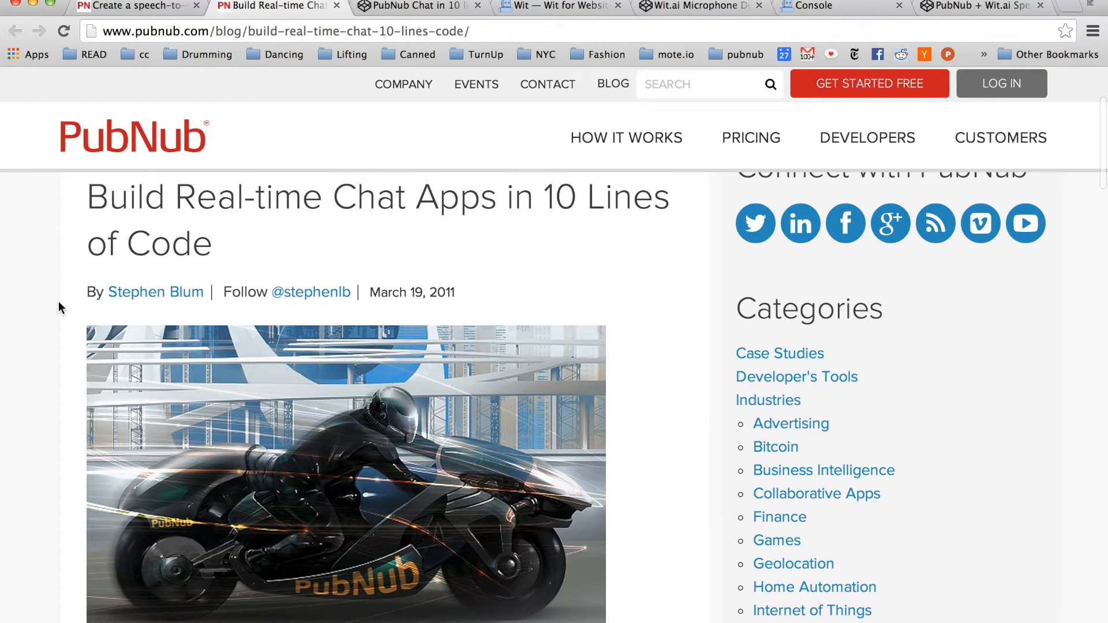
{"action": "scroll", "scroll_direction": "down", "scroll_amount": 3}
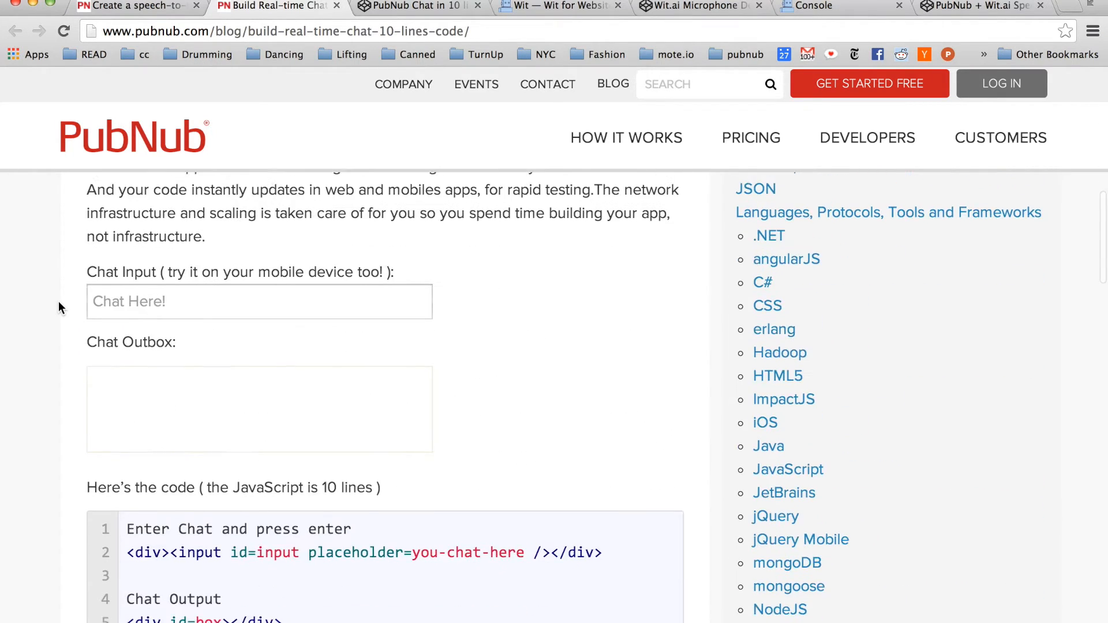
{"action": "scroll", "scroll_direction": "down", "scroll_amount": 3}
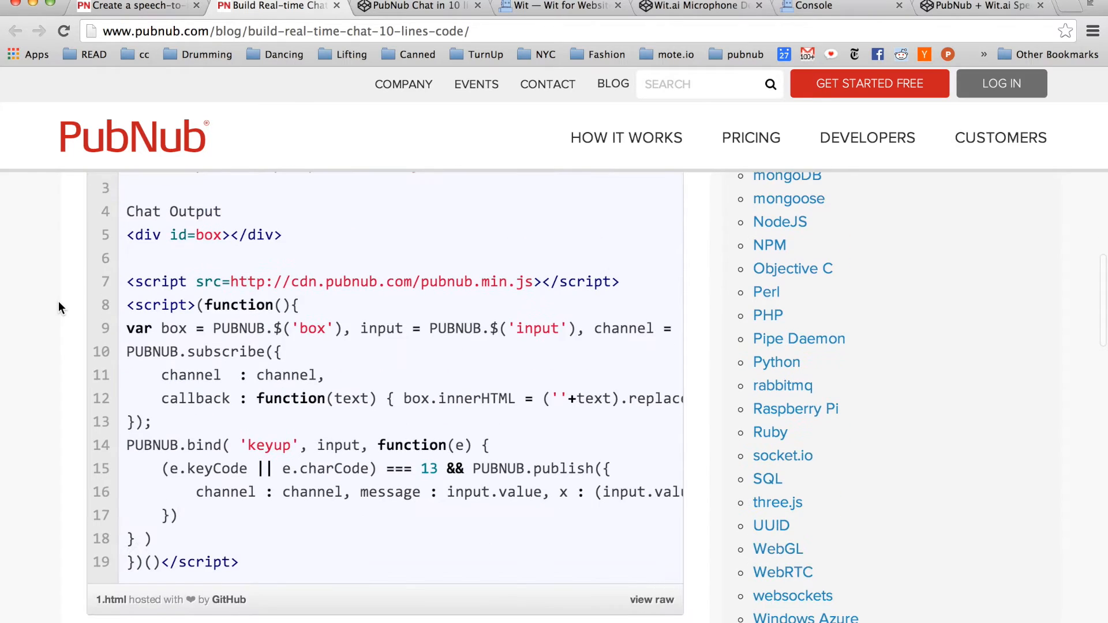
{"action": "scroll", "scroll_direction": "down", "scroll_amount": 3}
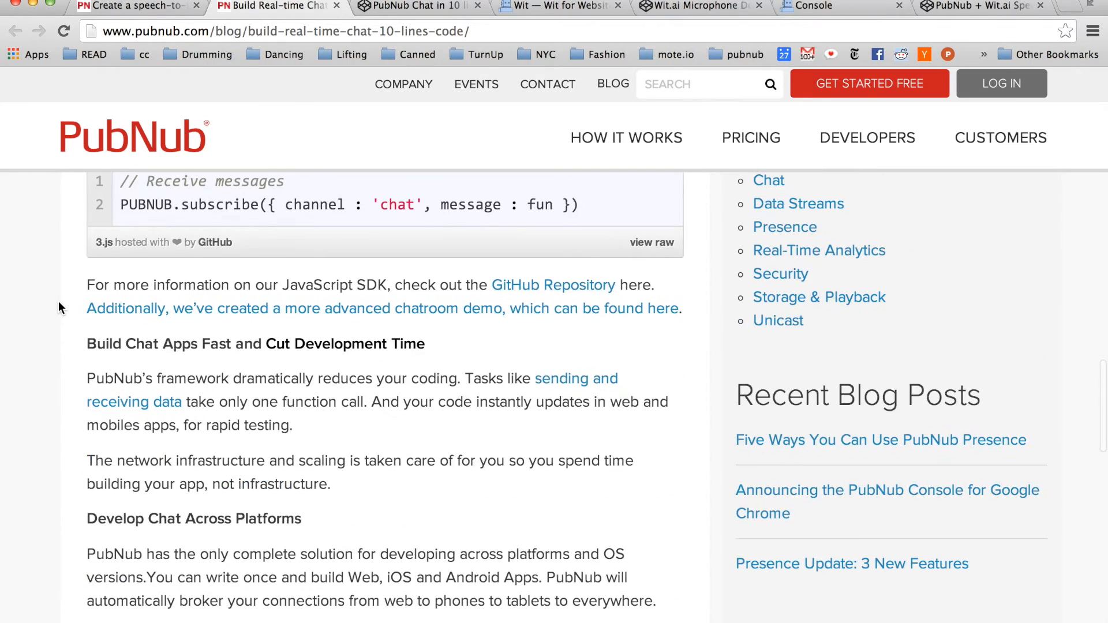
{"action": "scroll", "scroll_direction": "down", "scroll_amount": 3}
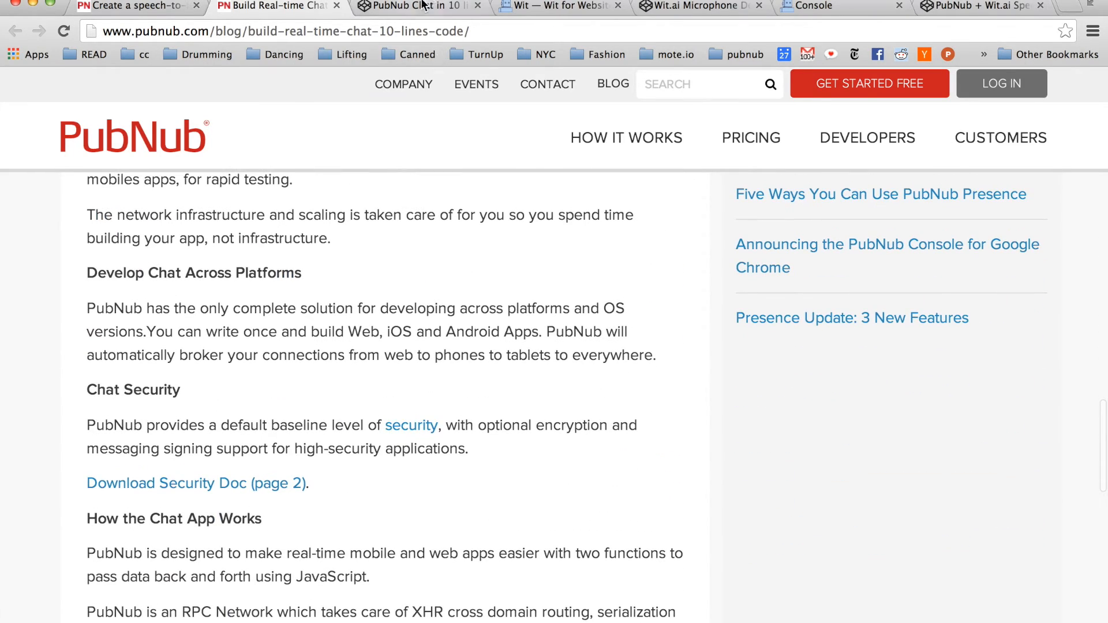
Step: Enter 'something' into the chat pen's message field so it appears in the output
{"action": "left_click", "coordinate": [415, 5]}
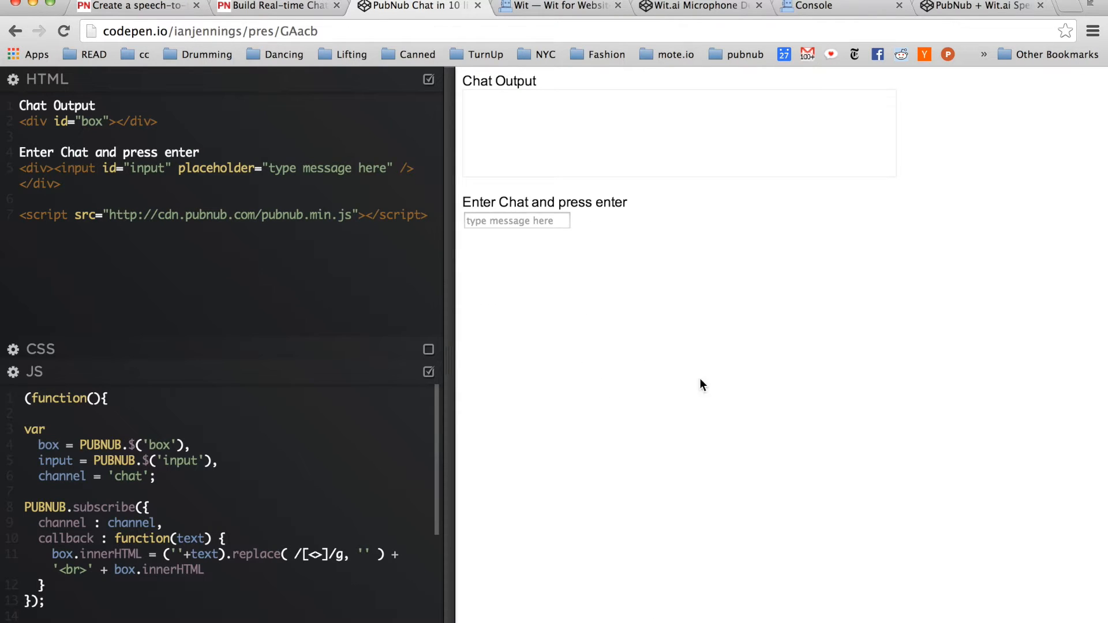
{"action": "mouse_move", "coordinate": [654, 311]}
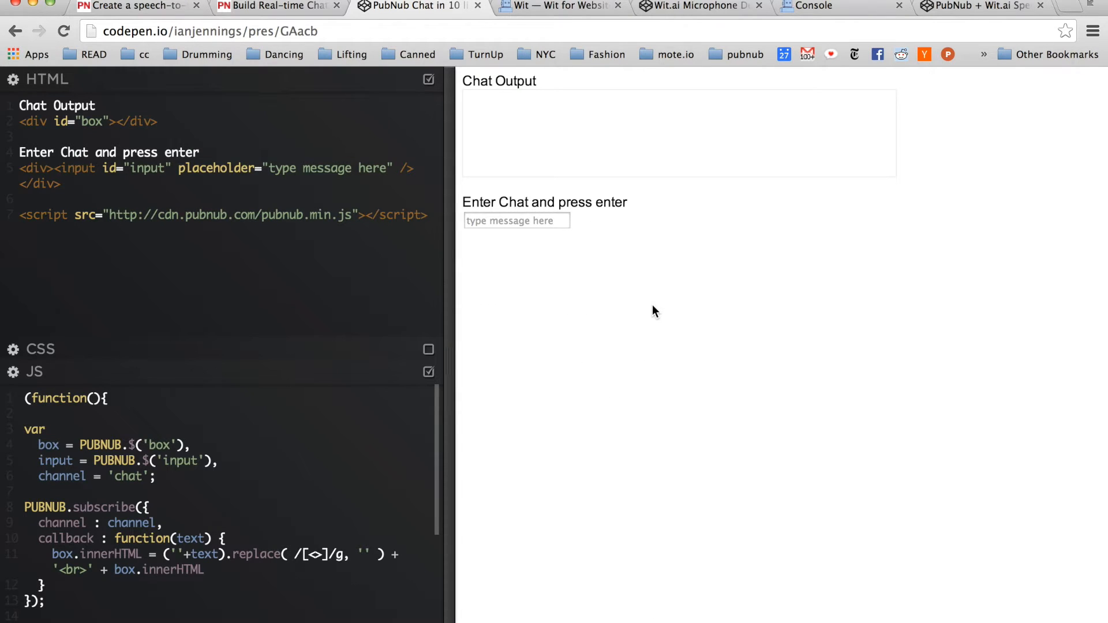
{"action": "left_click", "coordinate": [516, 220]}
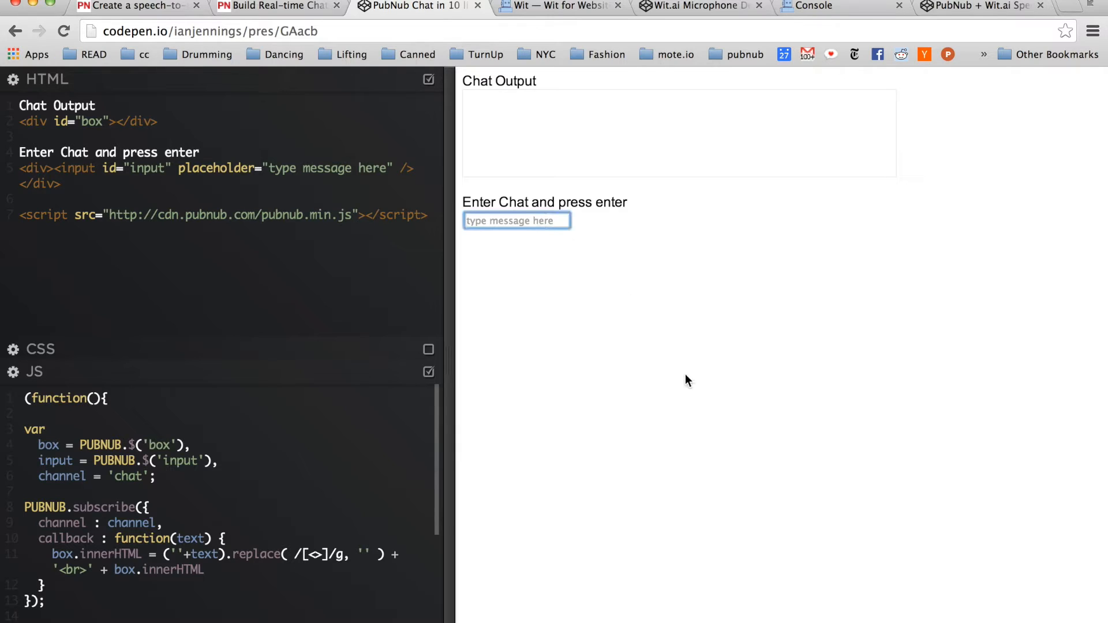
{"action": "type", "text": "somethin"}
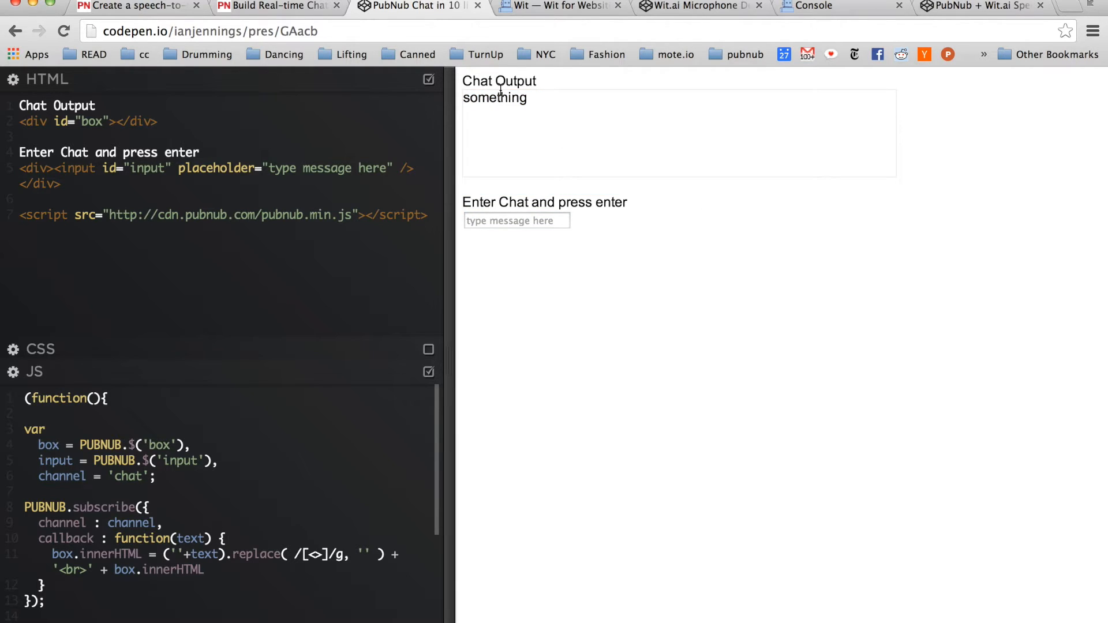
{"action": "mouse_move", "coordinate": [500, 124]}
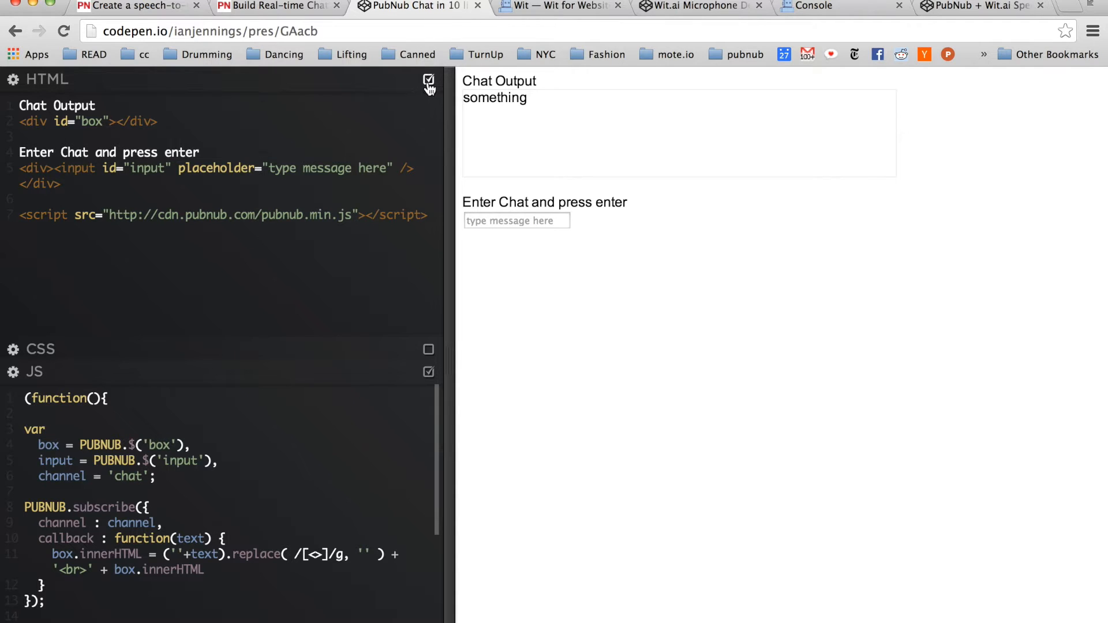
Step: Collapse the HTML panel so the full JavaScript with the keyup publish handler shows
{"action": "left_click", "coordinate": [428, 80]}
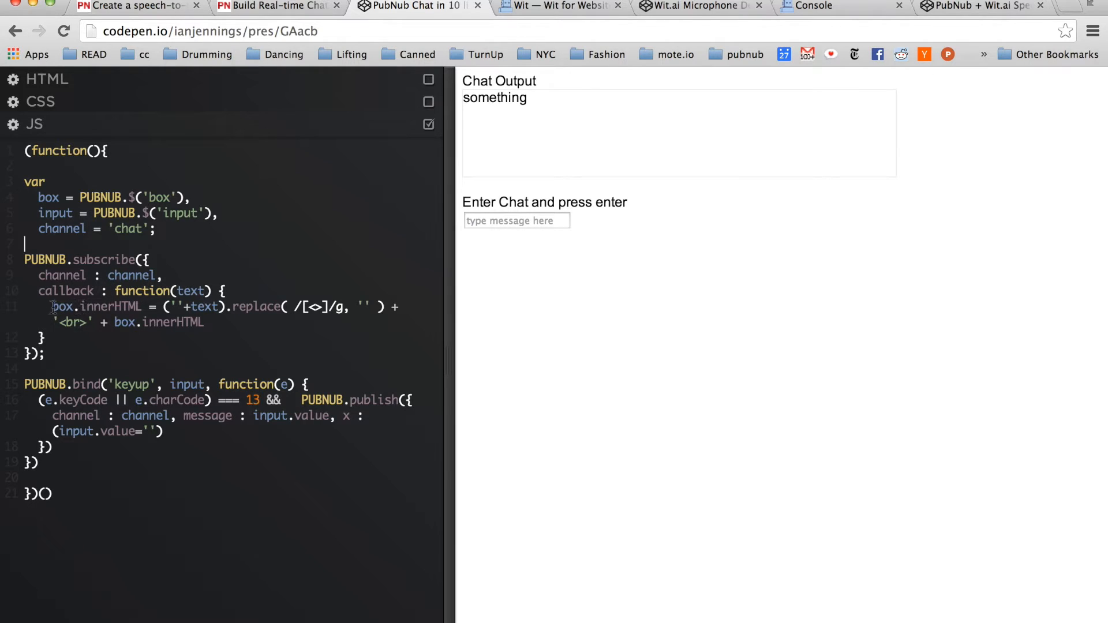
{"action": "mouse_move", "coordinate": [604, 263]}
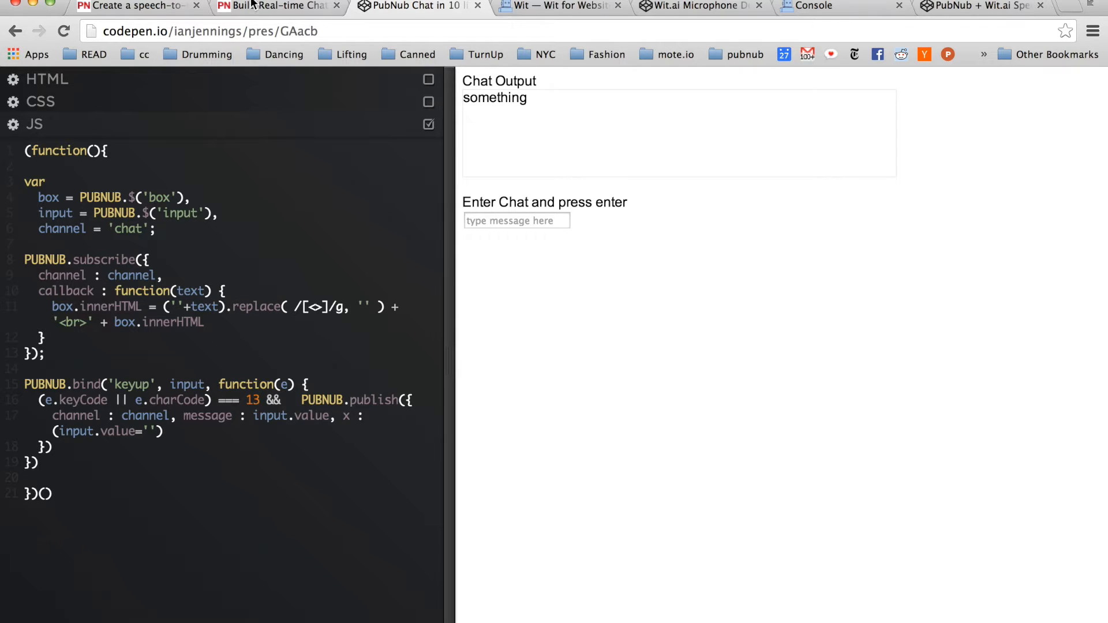
Step: Return to the speech-to-text article and scroll to its PUBNUB.publish and subscribe snippets
{"action": "left_click", "coordinate": [134, 6]}
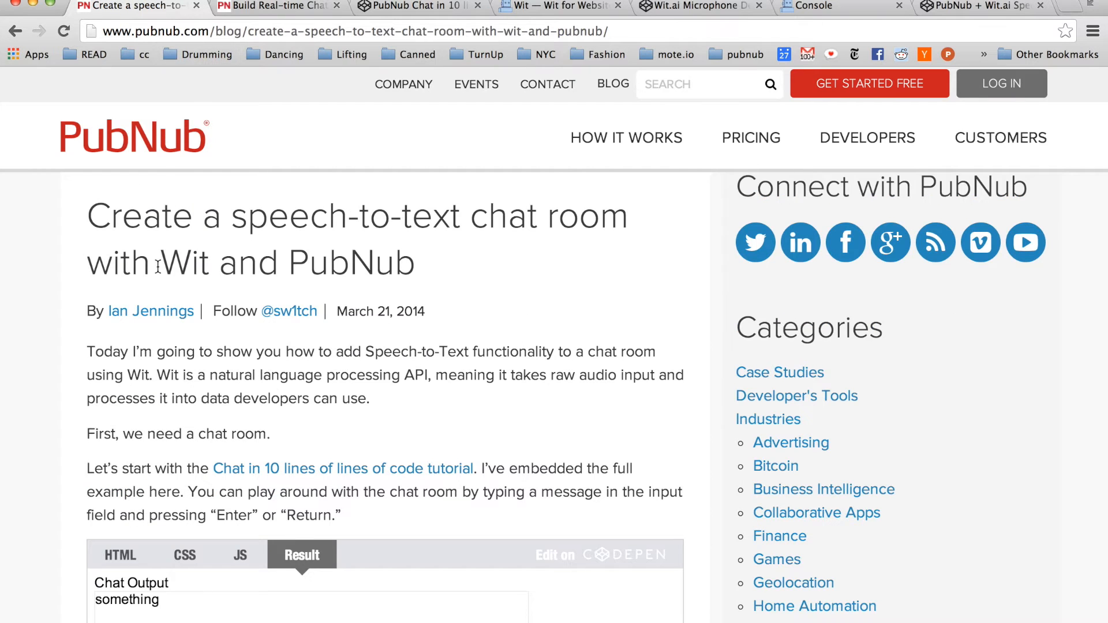
{"action": "scroll", "scroll_direction": "down", "scroll_amount": 3}
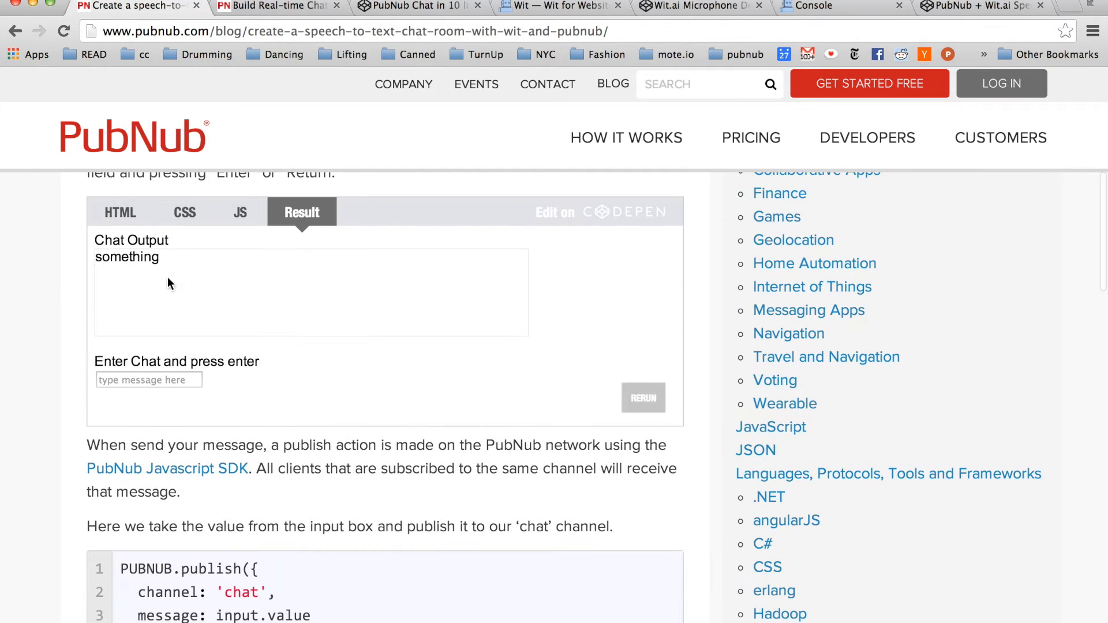
{"action": "scroll", "scroll_direction": "down", "scroll_amount": 3}
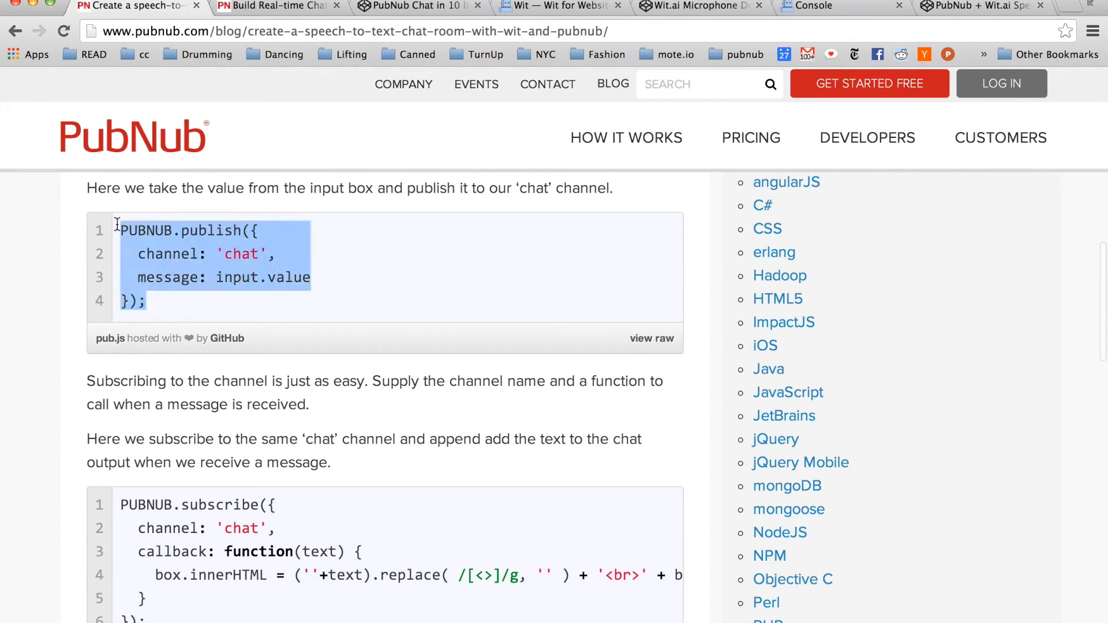
{"action": "scroll", "scroll_direction": "down", "scroll_amount": 3}
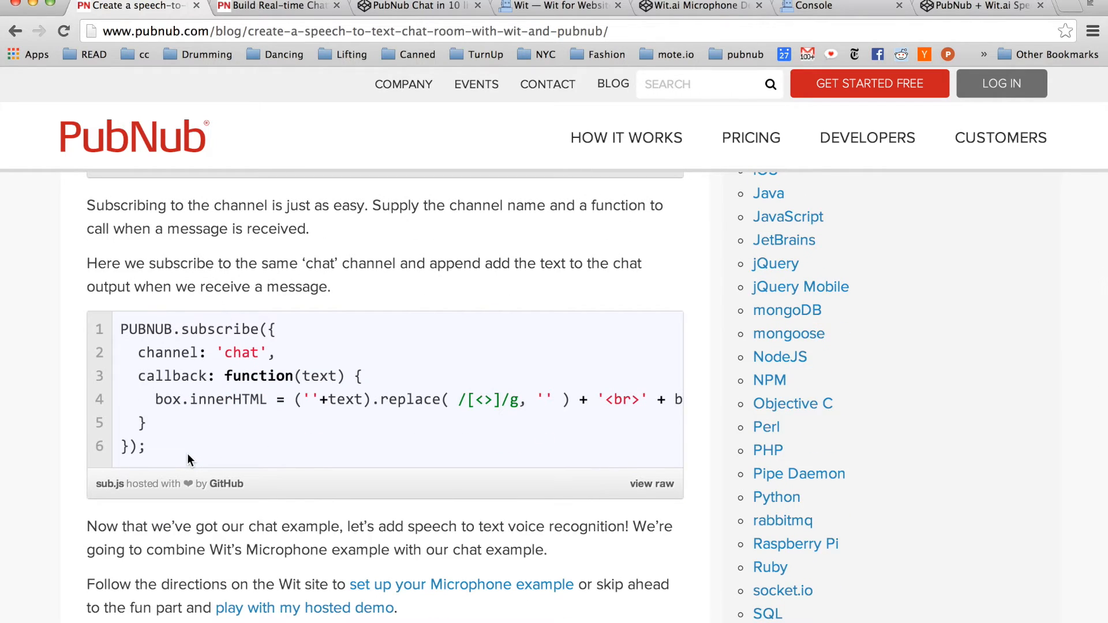
Step: Switch back to the chat pen and activate its 'type message here' field
{"action": "left_click", "coordinate": [413, 6]}
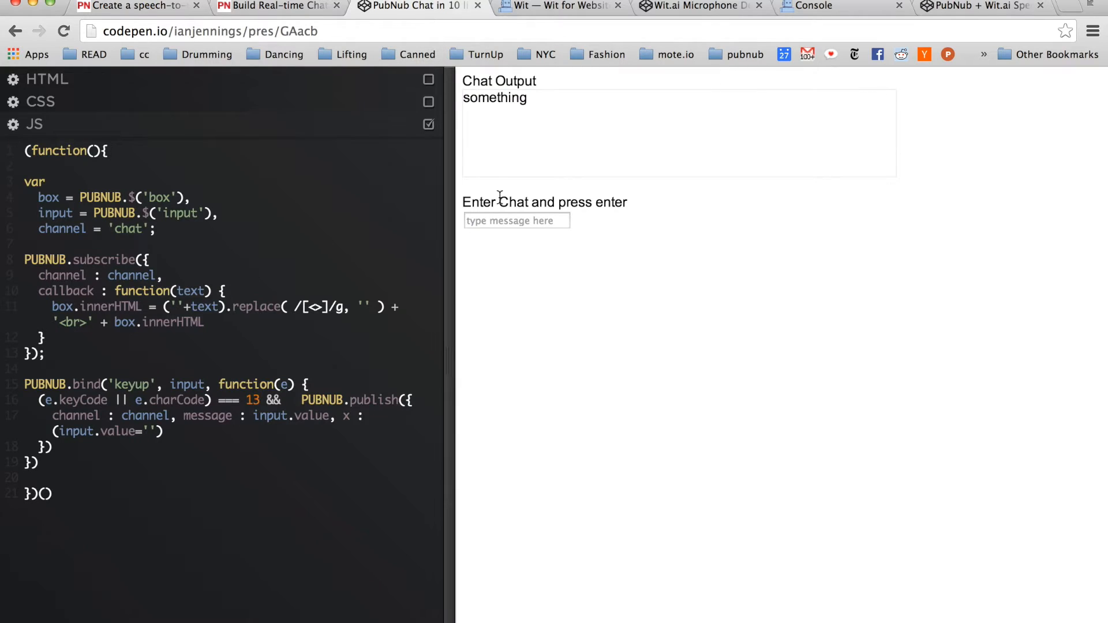
{"action": "mouse_move", "coordinate": [518, 220]}
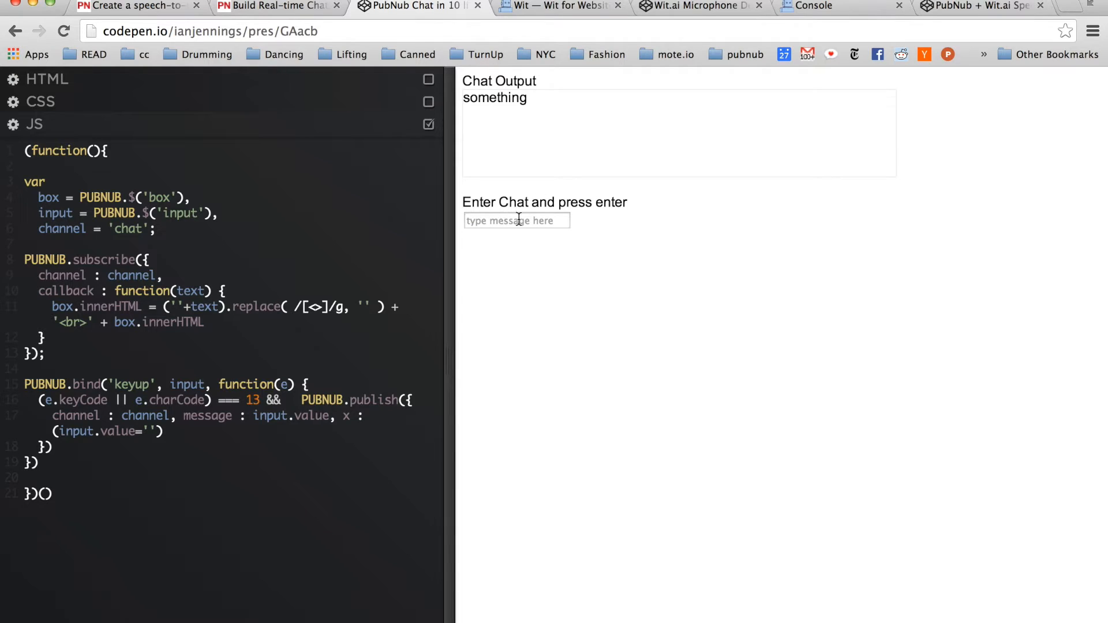
{"action": "left_click", "coordinate": [517, 220]}
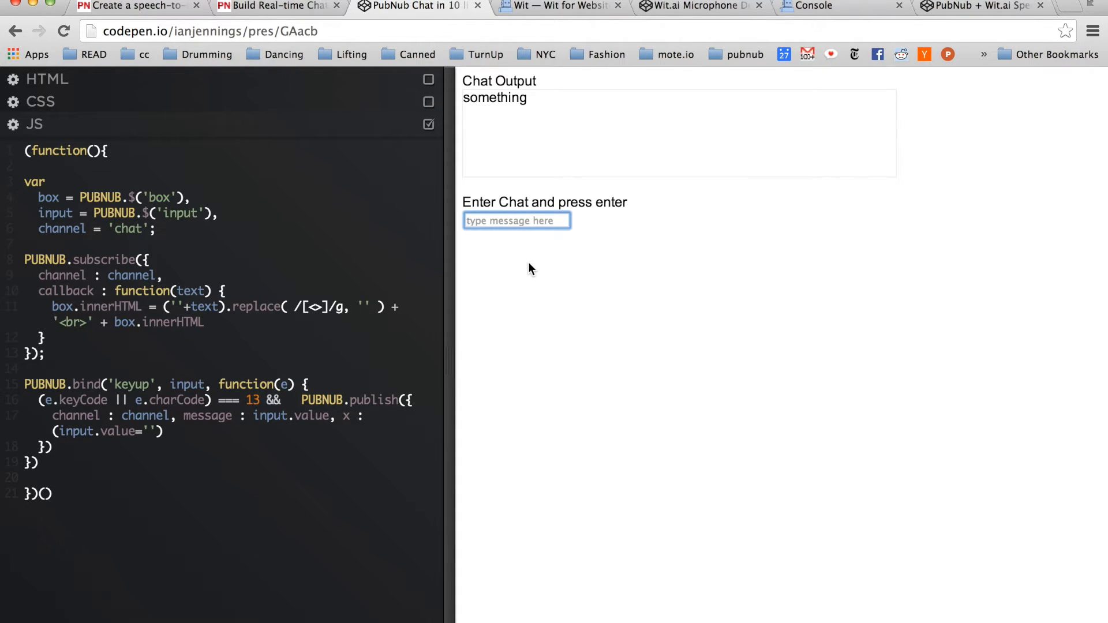
{"action": "mouse_move", "coordinate": [712, 265]}
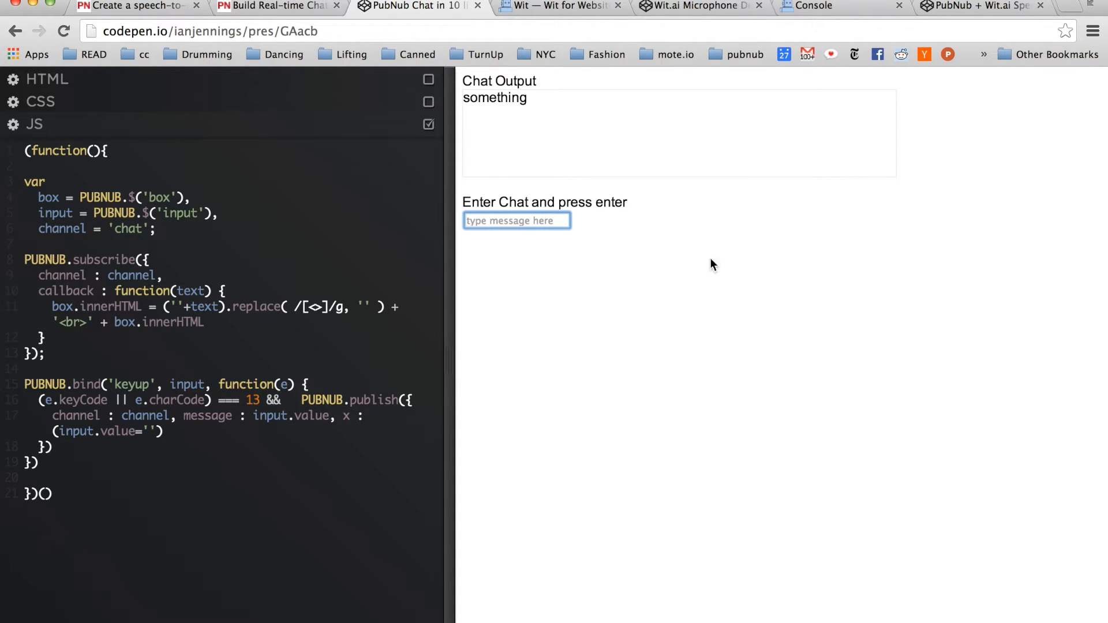
Step: Open the Wit console and enter the test sentence 'send a message real time is awesome'
{"action": "left_click", "coordinate": [841, 6]}
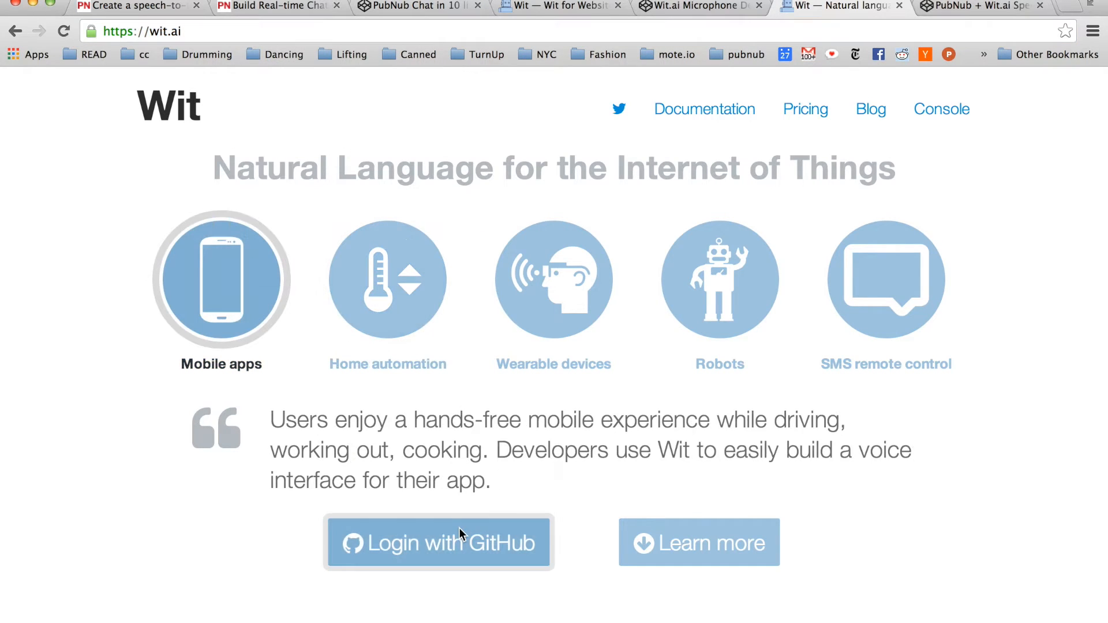
{"action": "mouse_move", "coordinate": [234, 474]}
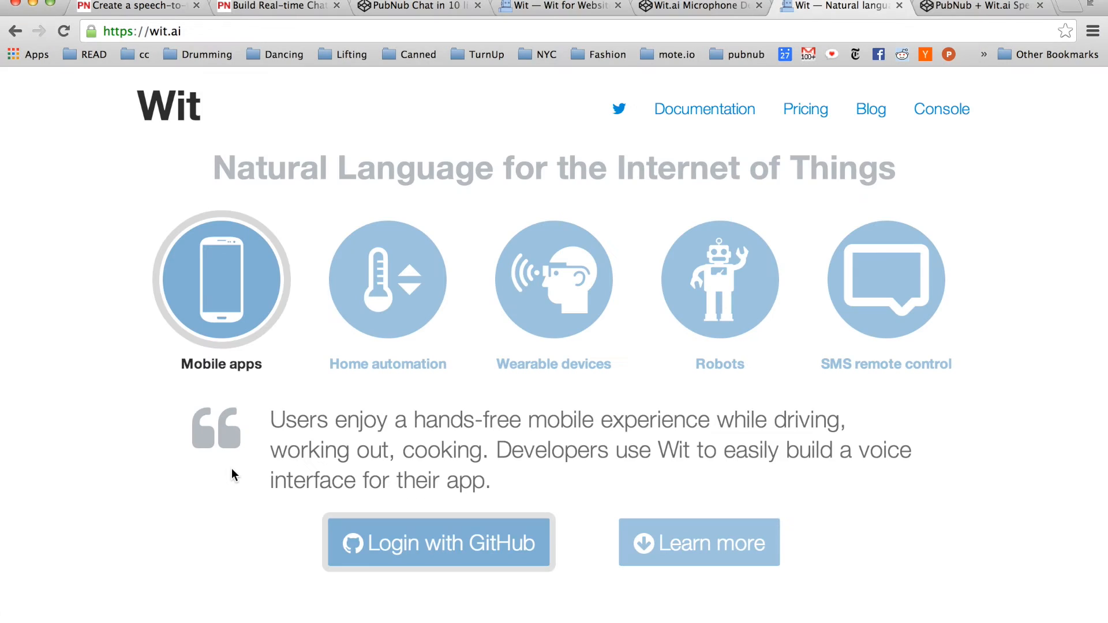
{"action": "left_click", "coordinate": [941, 108]}
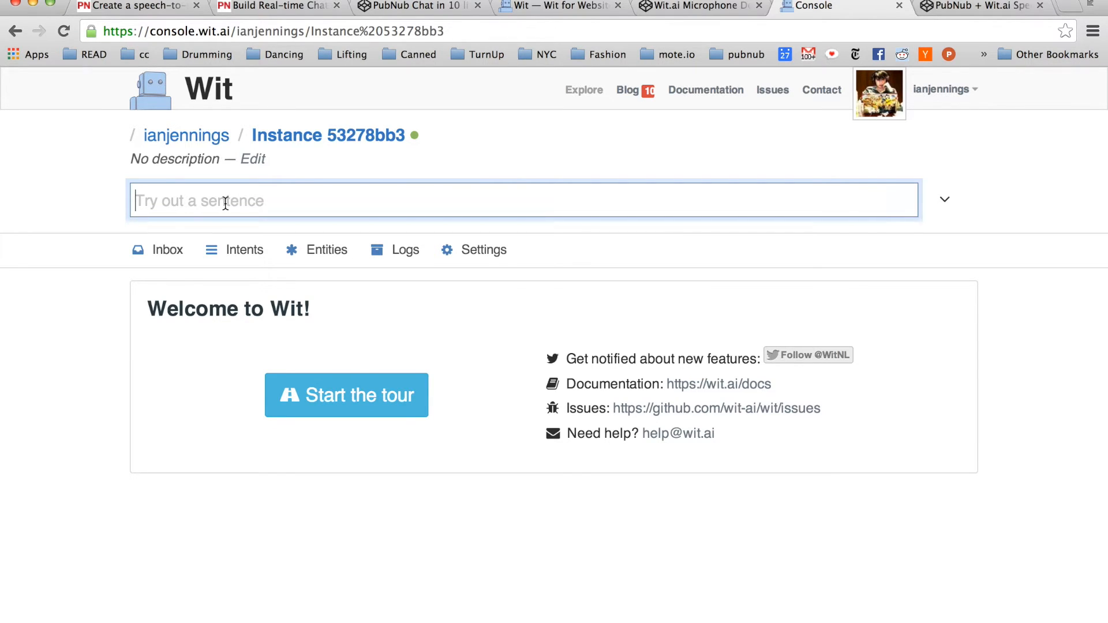
{"action": "type", "text": "send a message"}
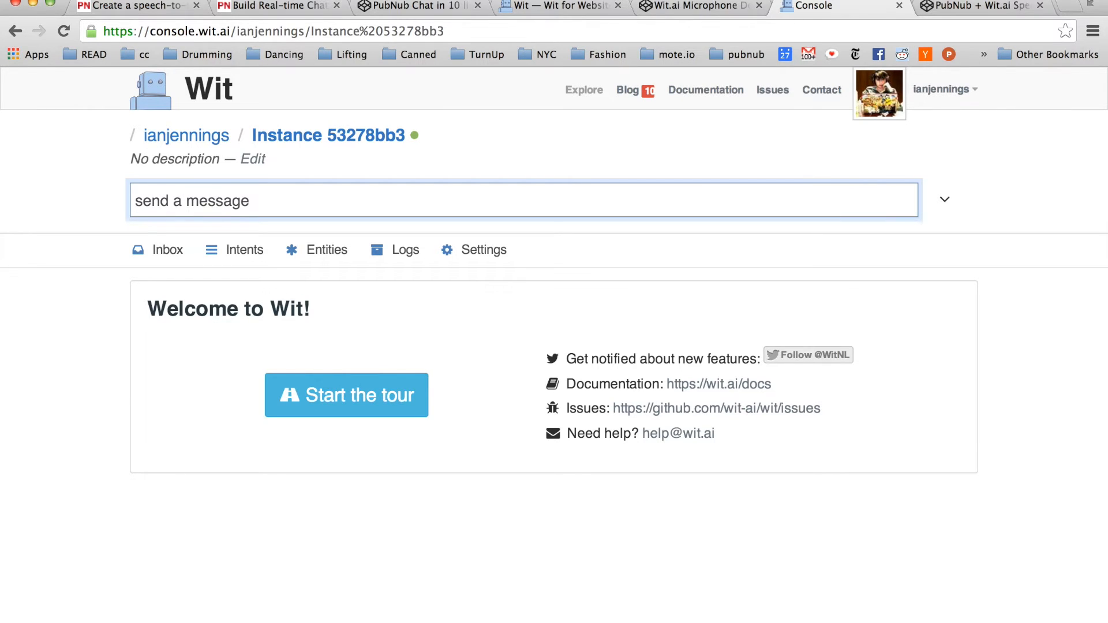
{"action": "type", "text": "real time is awe"}
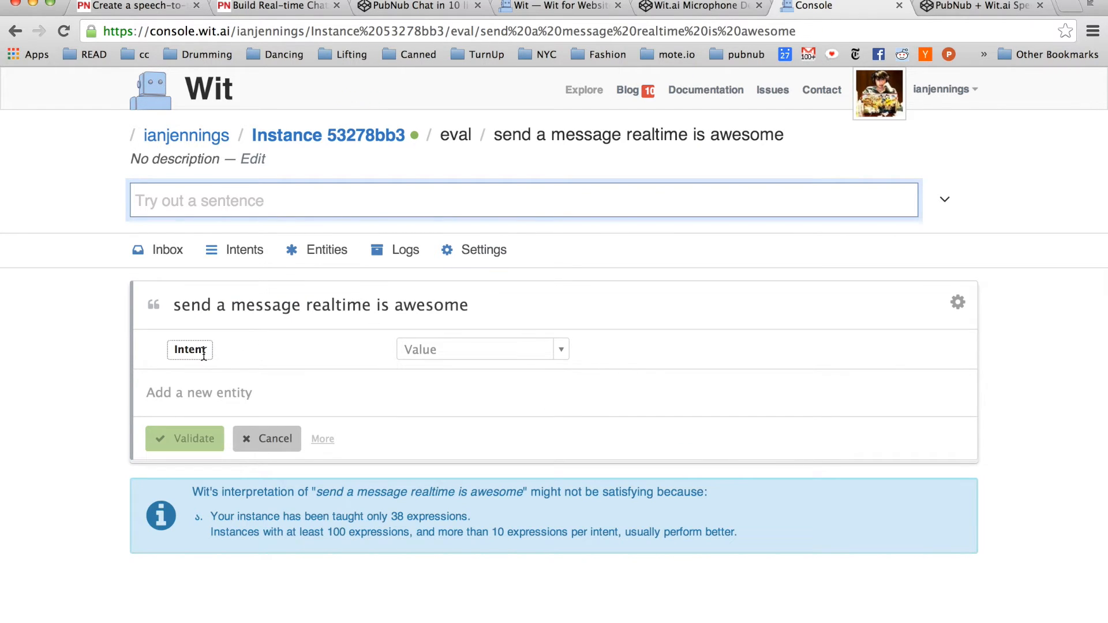
{"action": "mouse_move", "coordinate": [236, 360]}
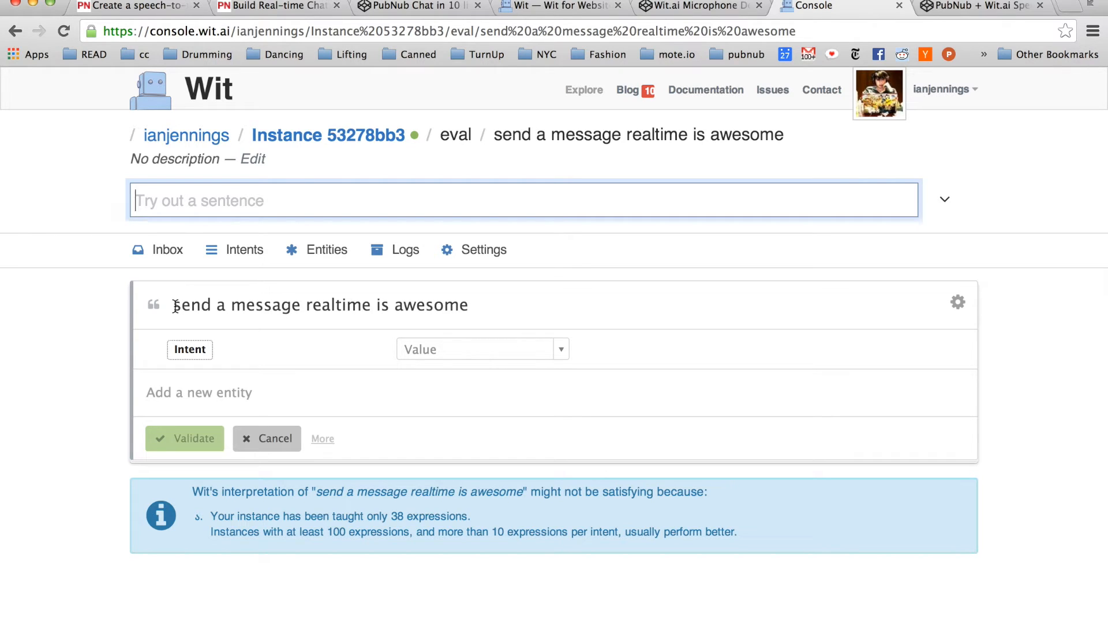
{"action": "mouse_move", "coordinate": [217, 314]}
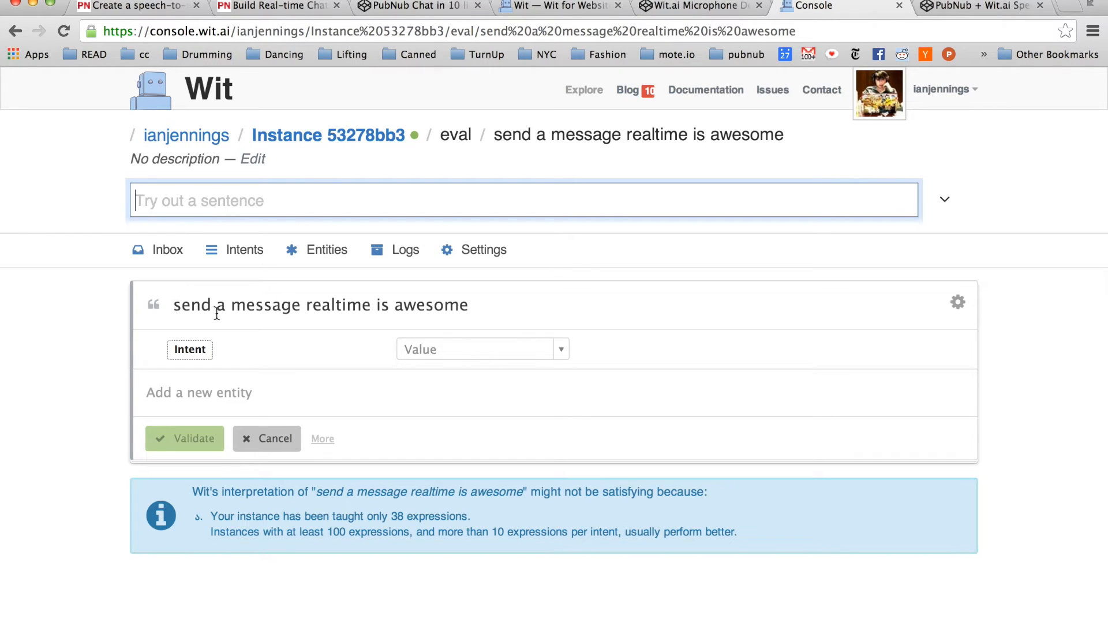
Step: Set the sentence's intent value to 'message'
{"action": "left_click", "coordinate": [482, 348]}
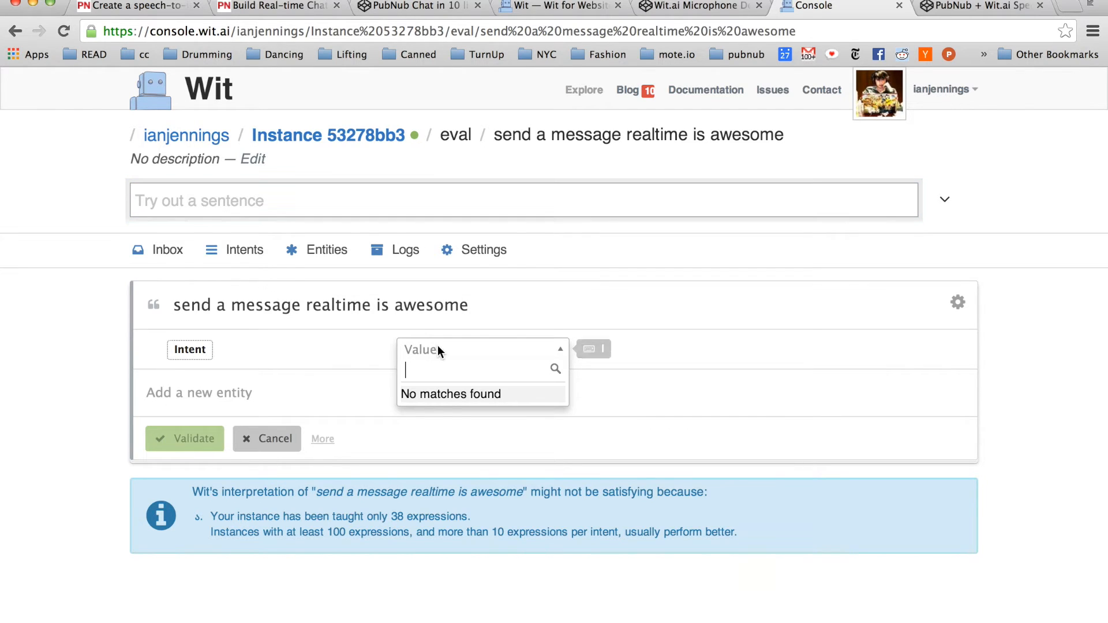
{"action": "type", "text": "message"}
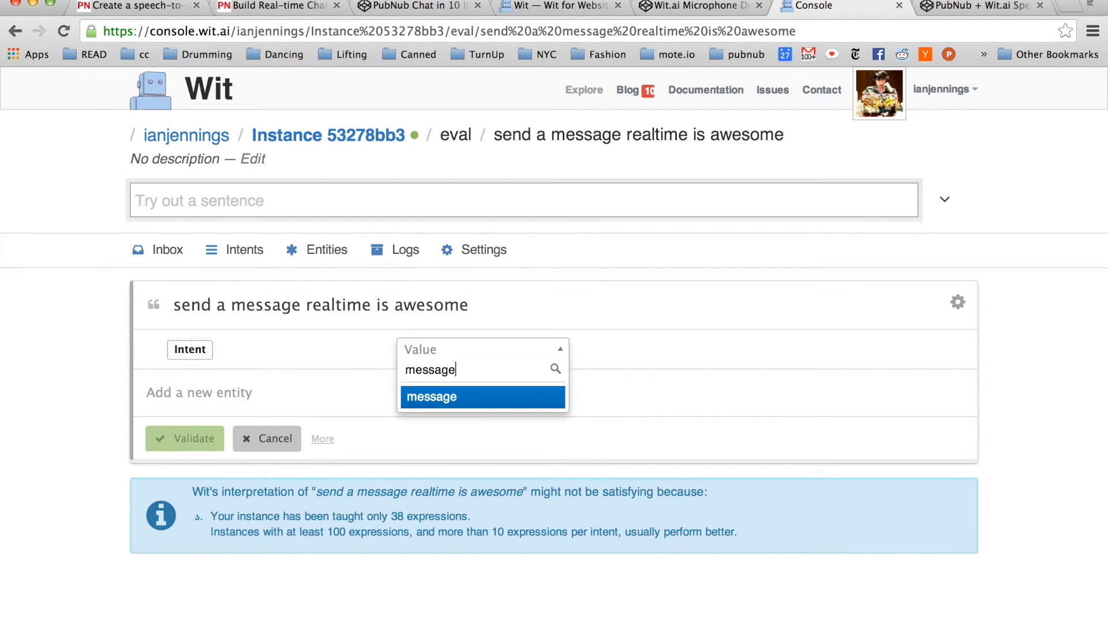
{"action": "left_click", "coordinate": [430, 396]}
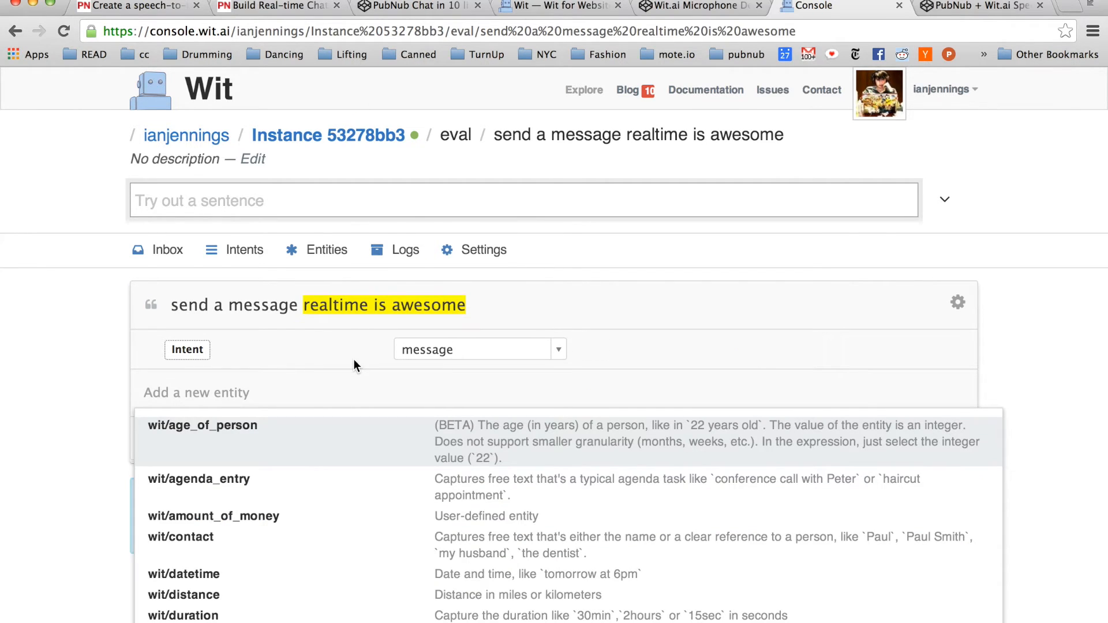
Step: Tag 'realtime is awesome' as a wit/message_body entity
{"action": "scroll", "scroll_direction": "down", "scroll_amount": 3}
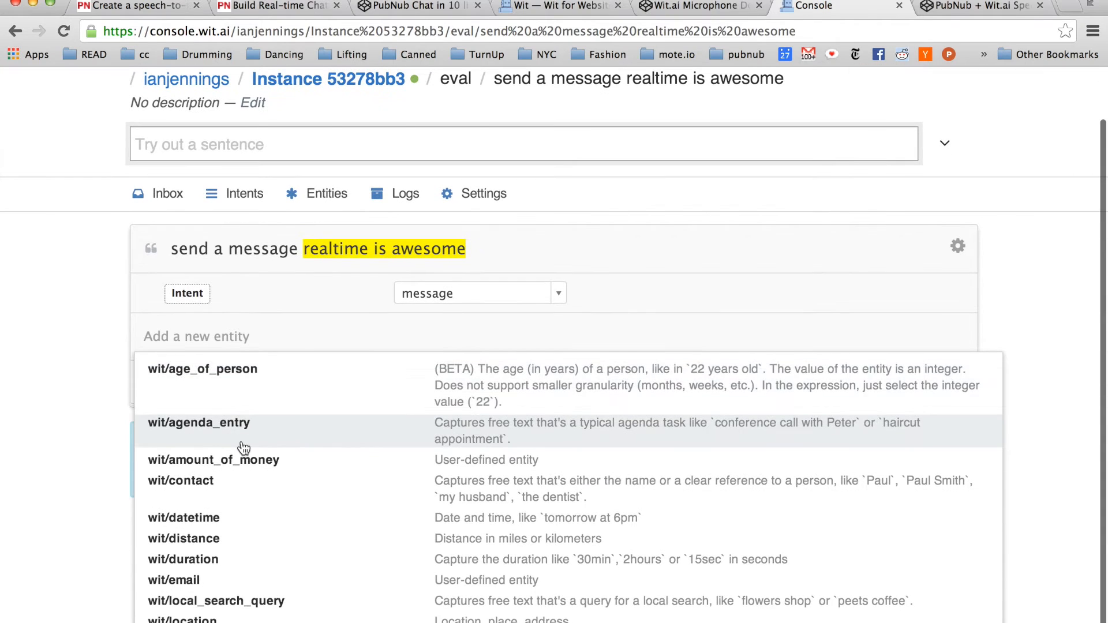
{"action": "scroll", "scroll_direction": "down", "scroll_amount": 3}
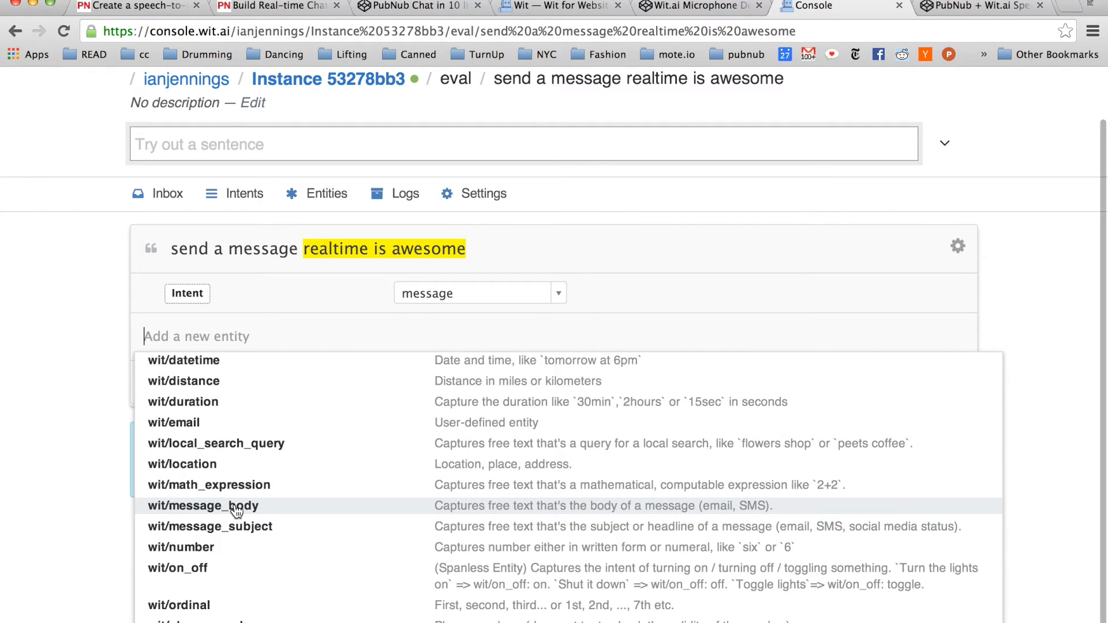
{"action": "left_click", "coordinate": [203, 505]}
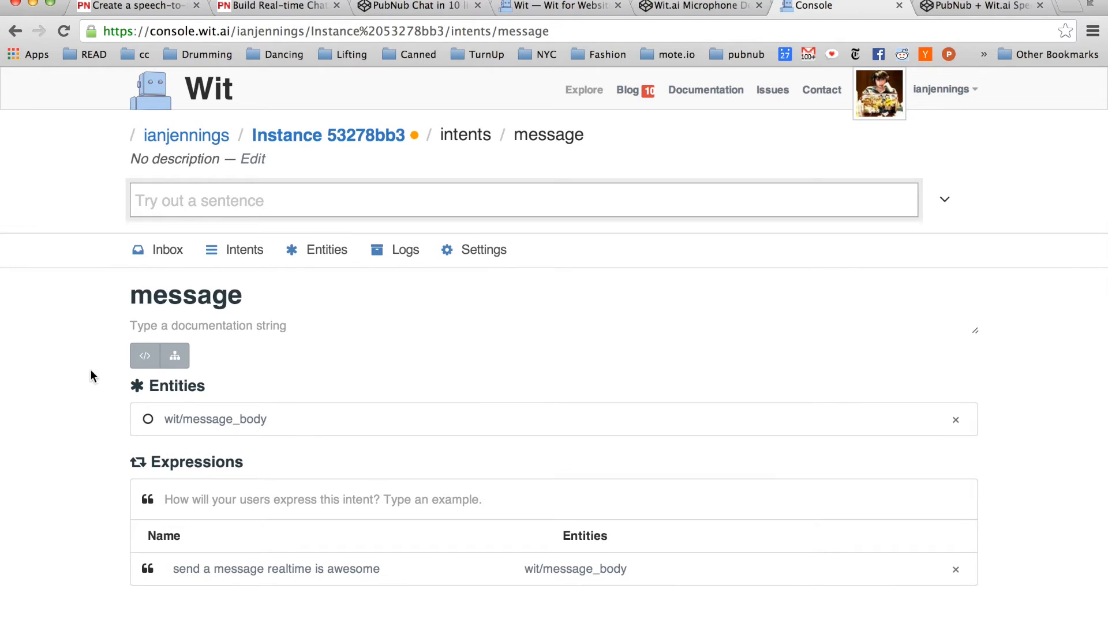
{"action": "mouse_move", "coordinate": [474, 380]}
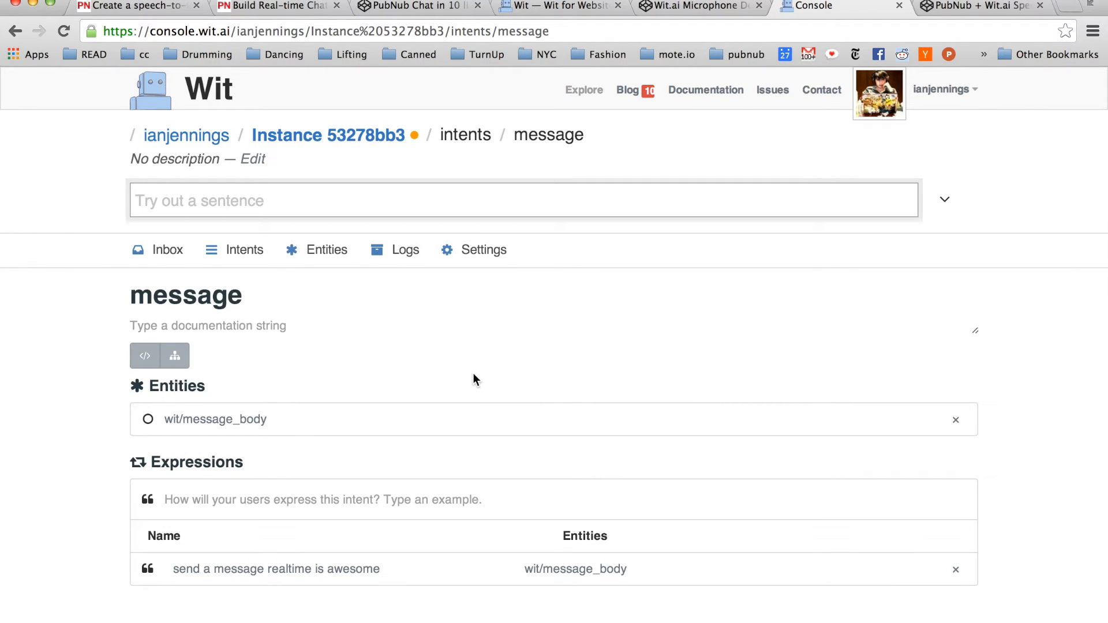
{"action": "mouse_move", "coordinate": [339, 569]}
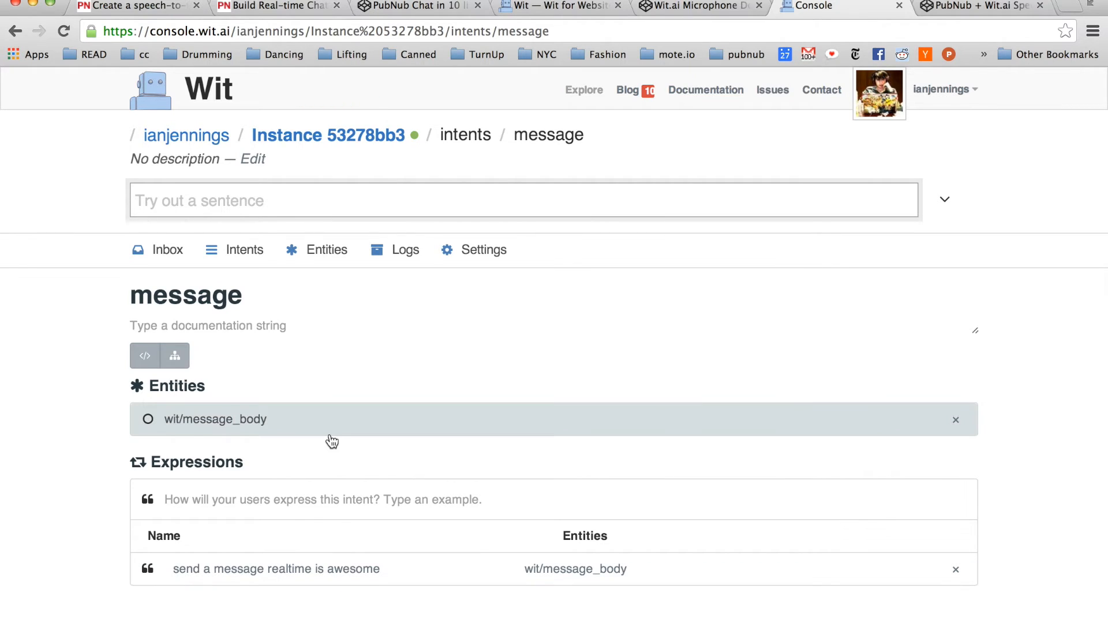
Step: Add example expressions 'send the message', 'message' and 'chat realtime is awesome' to the intent
{"action": "left_click", "coordinate": [319, 498]}
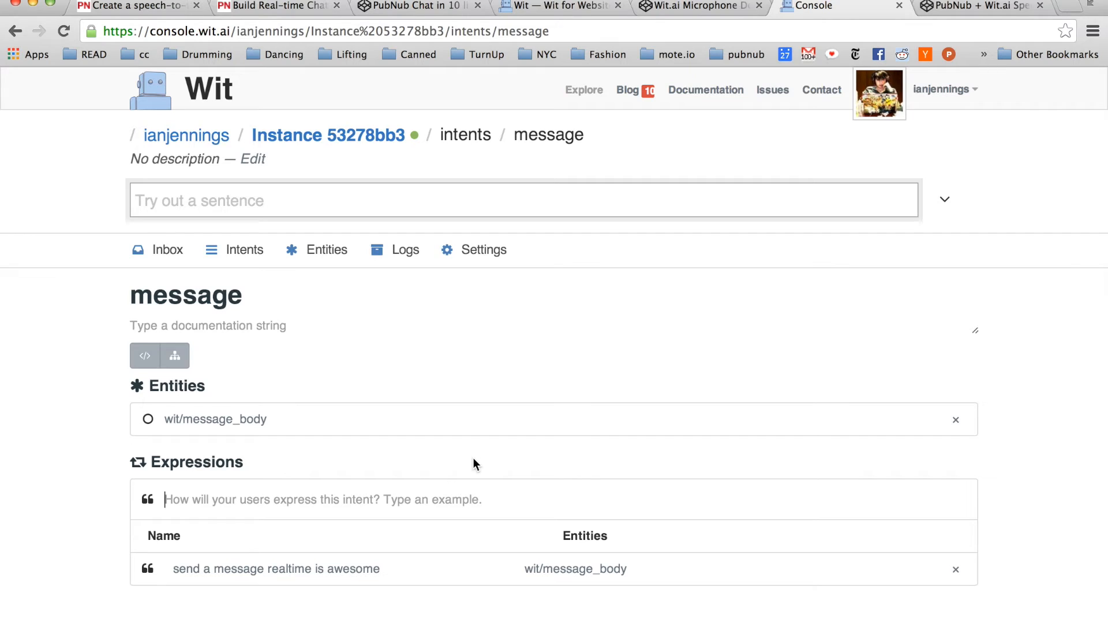
{"action": "type", "text": "send the mess"}
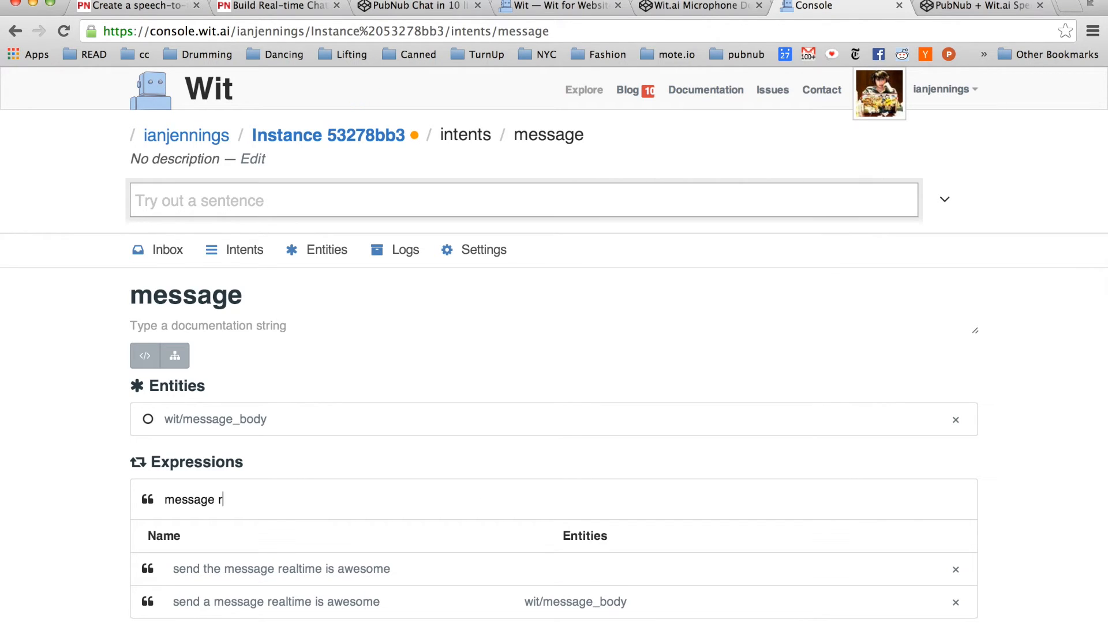
{"action": "type", "text": "ealtime is awesome"}
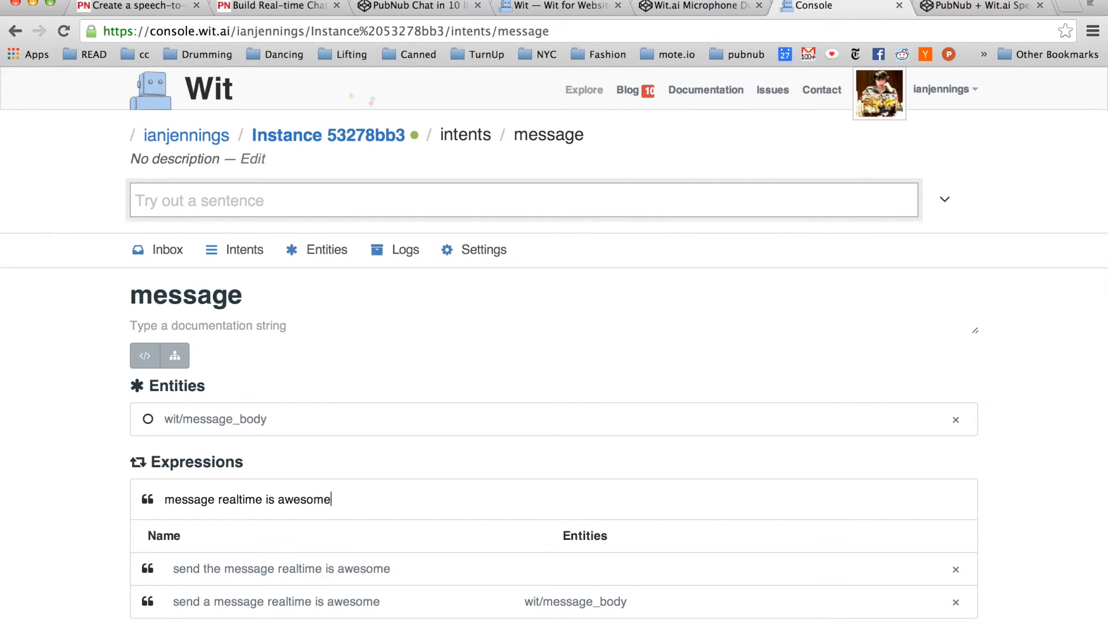
{"action": "type", "text": "chat re"}
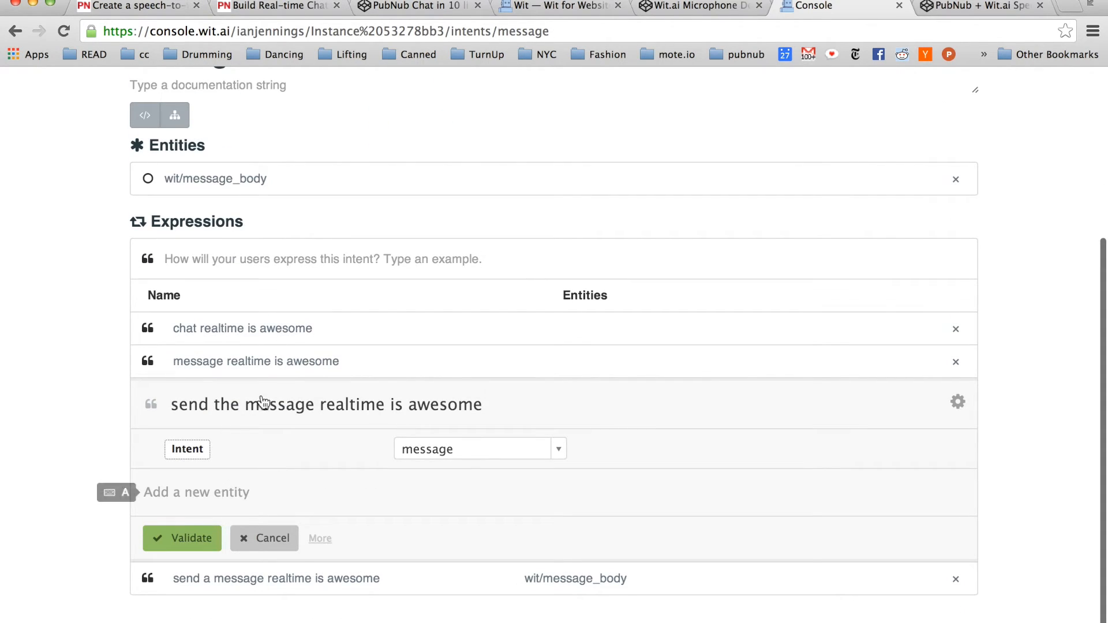
Step: Select 'realtime is awesome' in the new expression, collapse it and review the expression rows
{"action": "left_click_drag", "start_coordinate": [320, 404], "coordinate": [482, 404]}
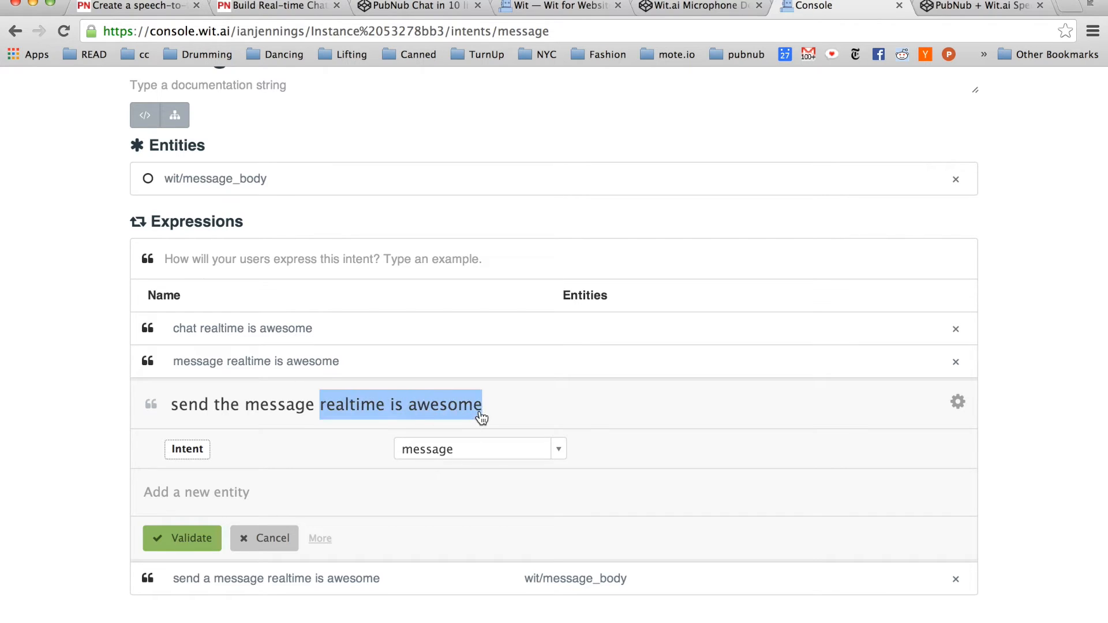
{"action": "left_click", "coordinate": [196, 493]}
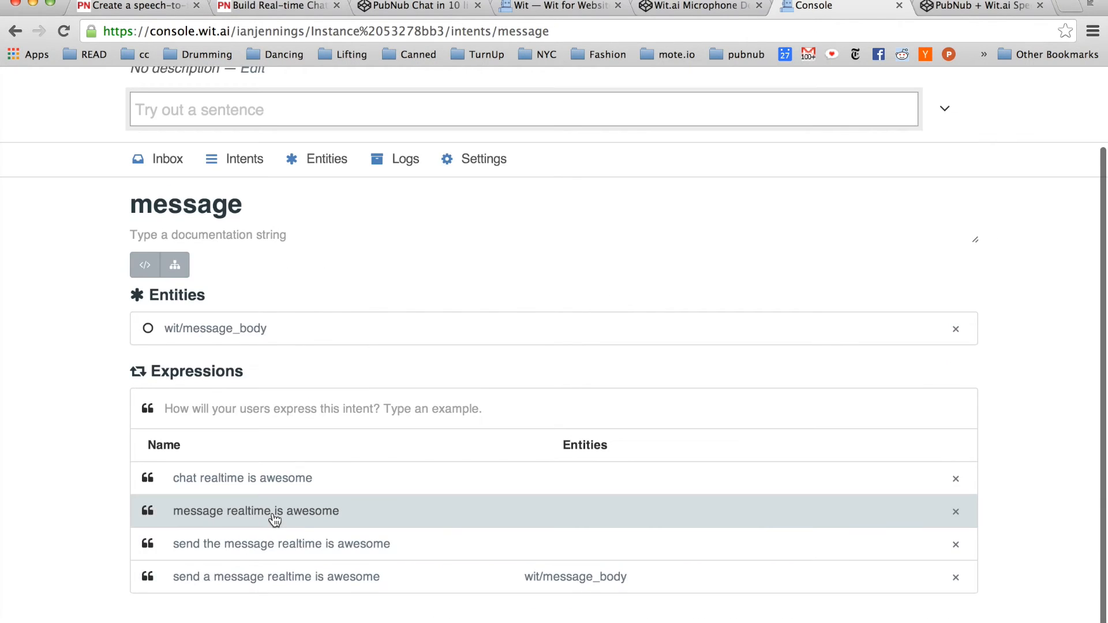
{"action": "left_click", "coordinate": [255, 511]}
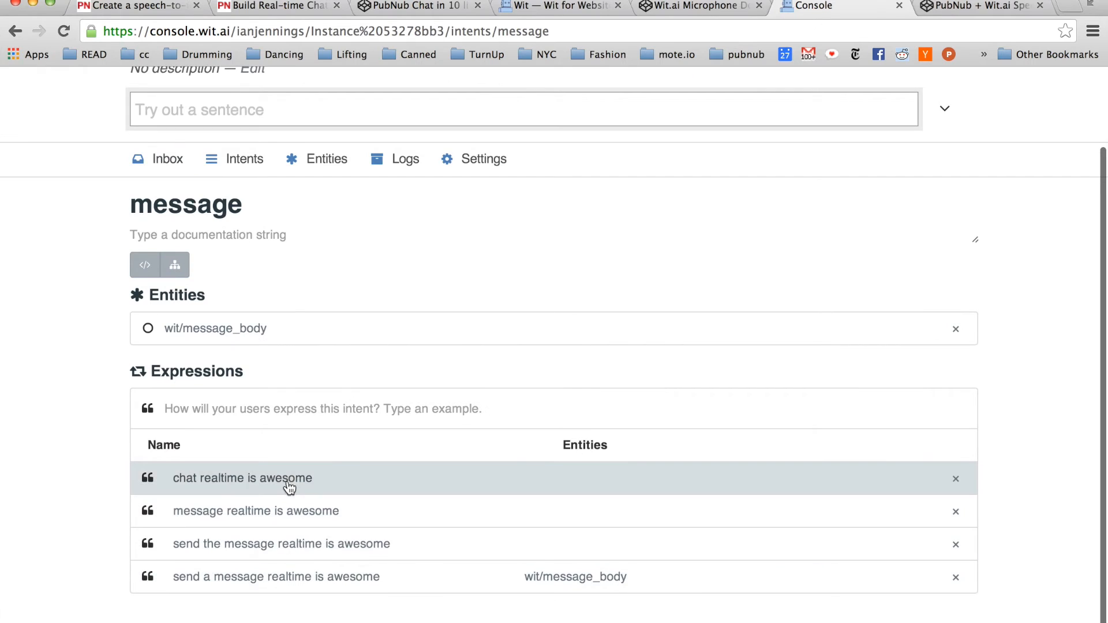
{"action": "left_click", "coordinate": [241, 477]}
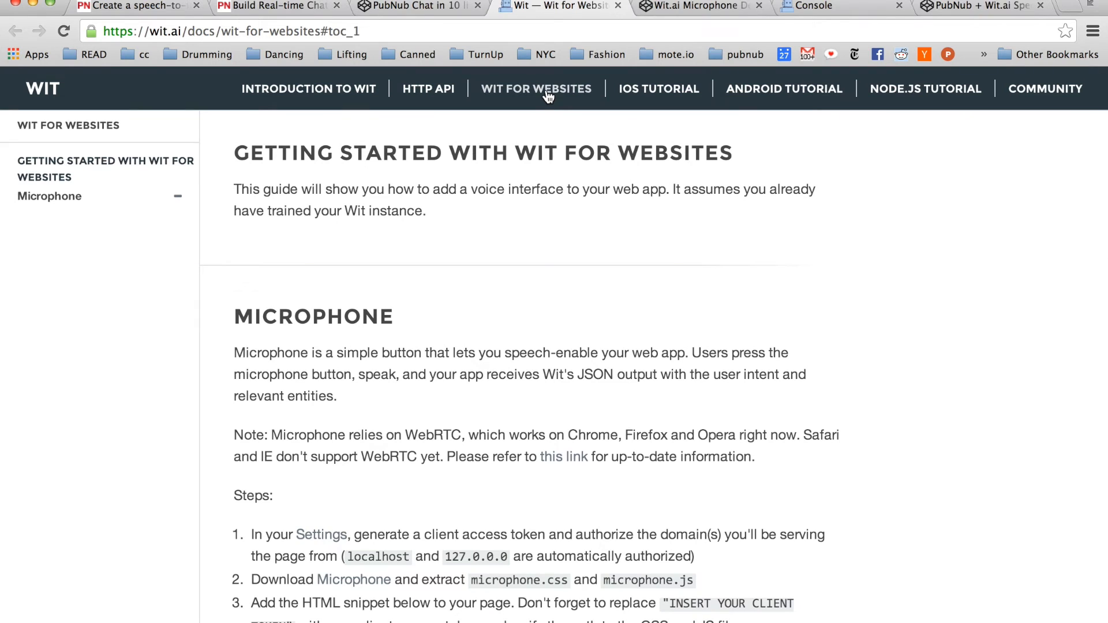
{"action": "mouse_move", "coordinate": [873, 347]}
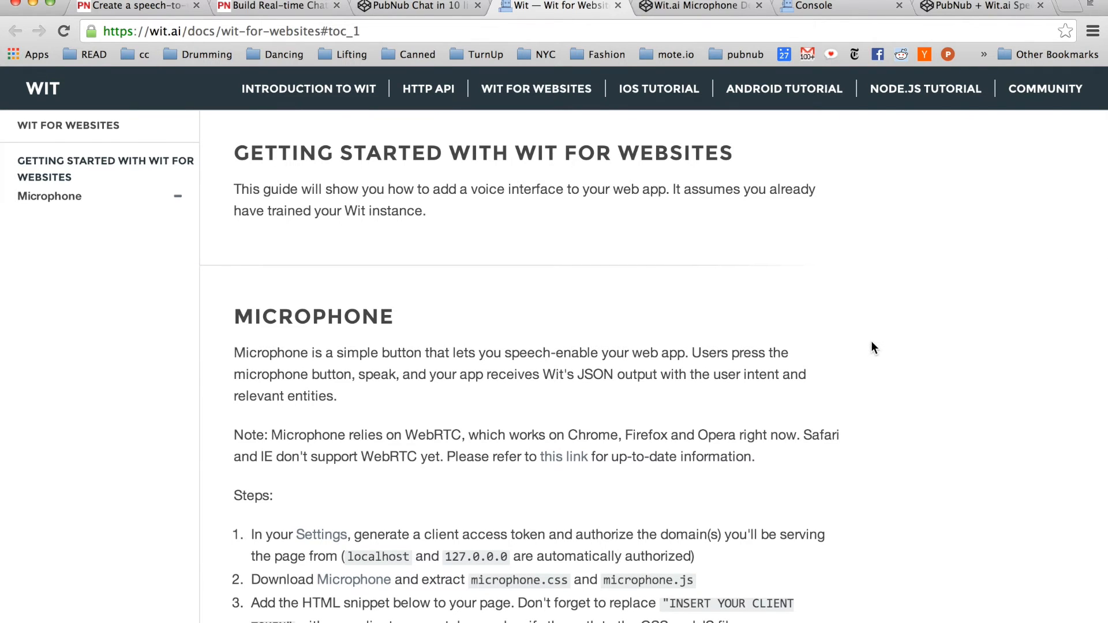
Step: Scroll through the Microphone setup steps and open the instance settings from step one
{"action": "scroll", "scroll_direction": "down", "scroll_amount": 3}
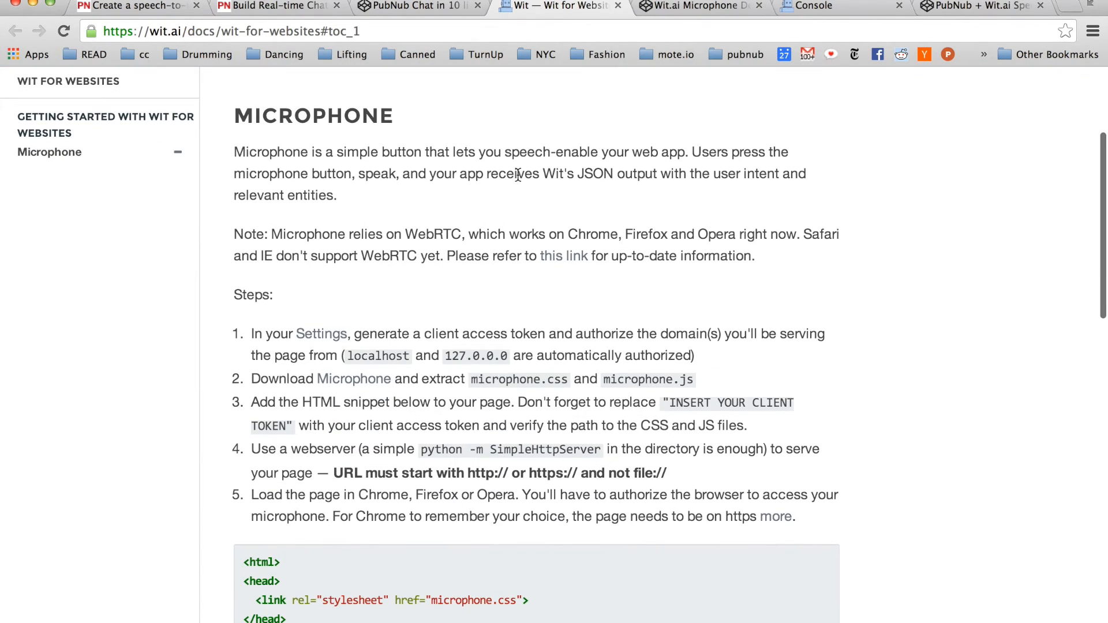
{"action": "scroll", "scroll_direction": "down", "scroll_amount": 3}
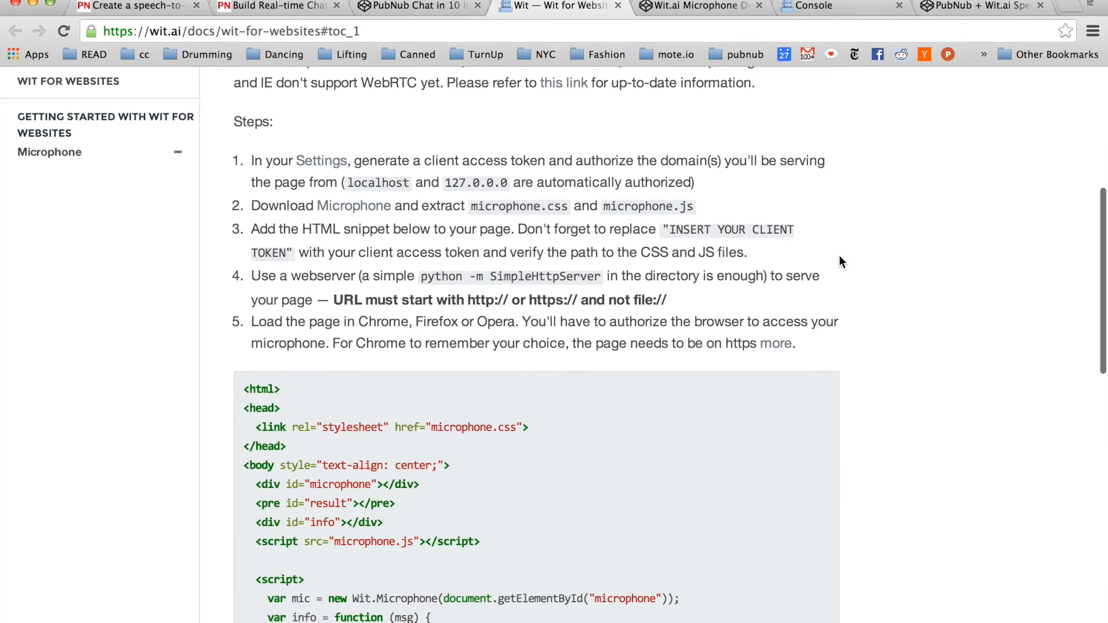
{"action": "left_click", "coordinate": [726, 6]}
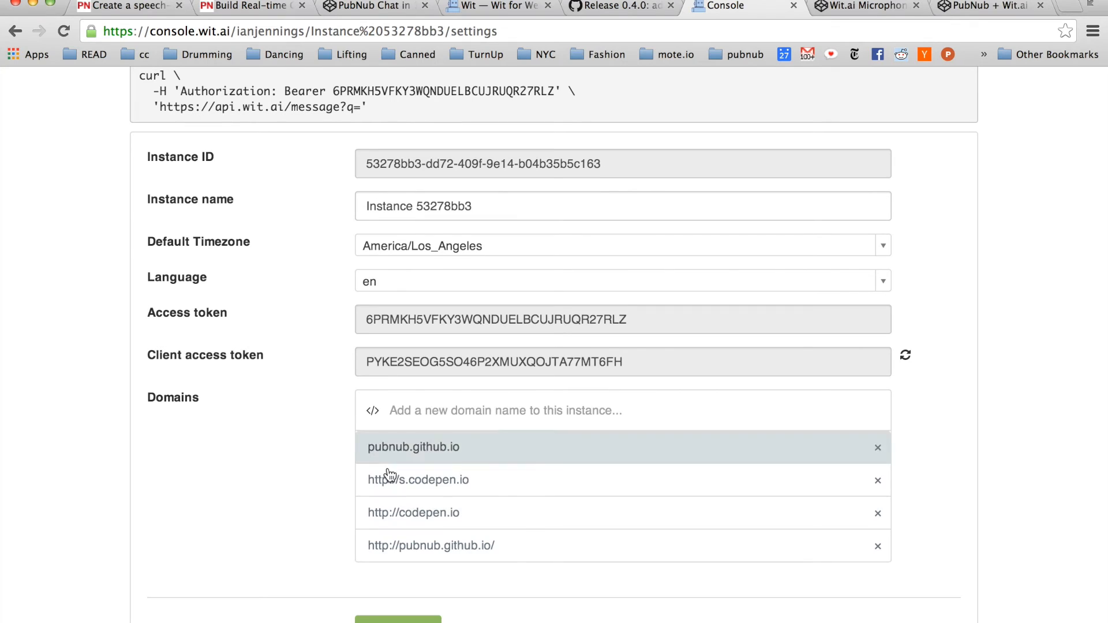
{"action": "mouse_move", "coordinate": [532, 520]}
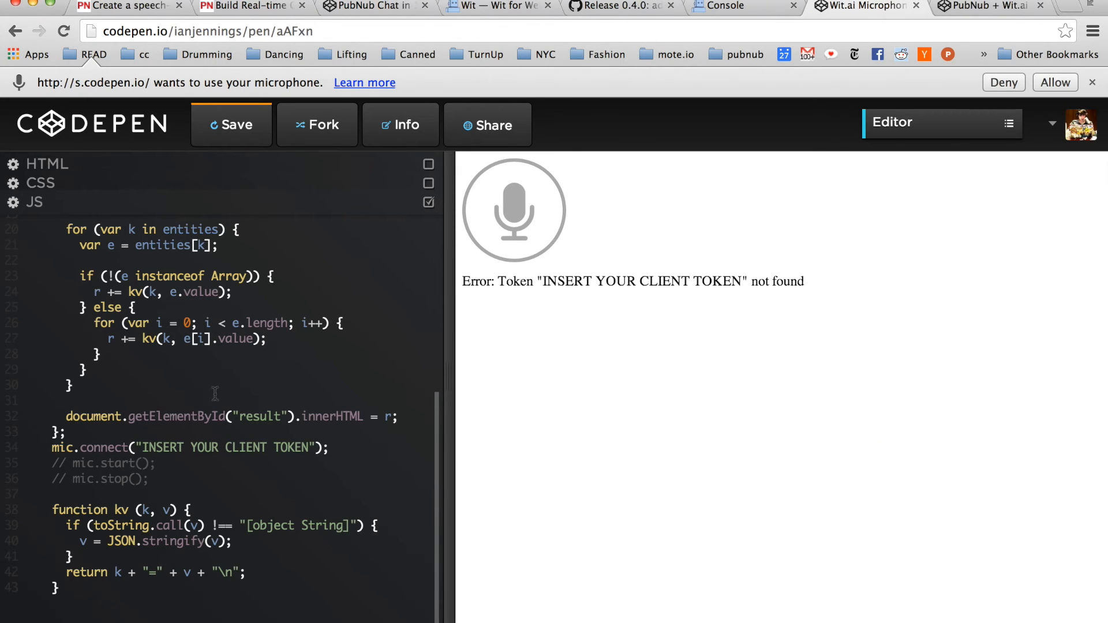
{"action": "double_click", "coordinate": [220, 447]}
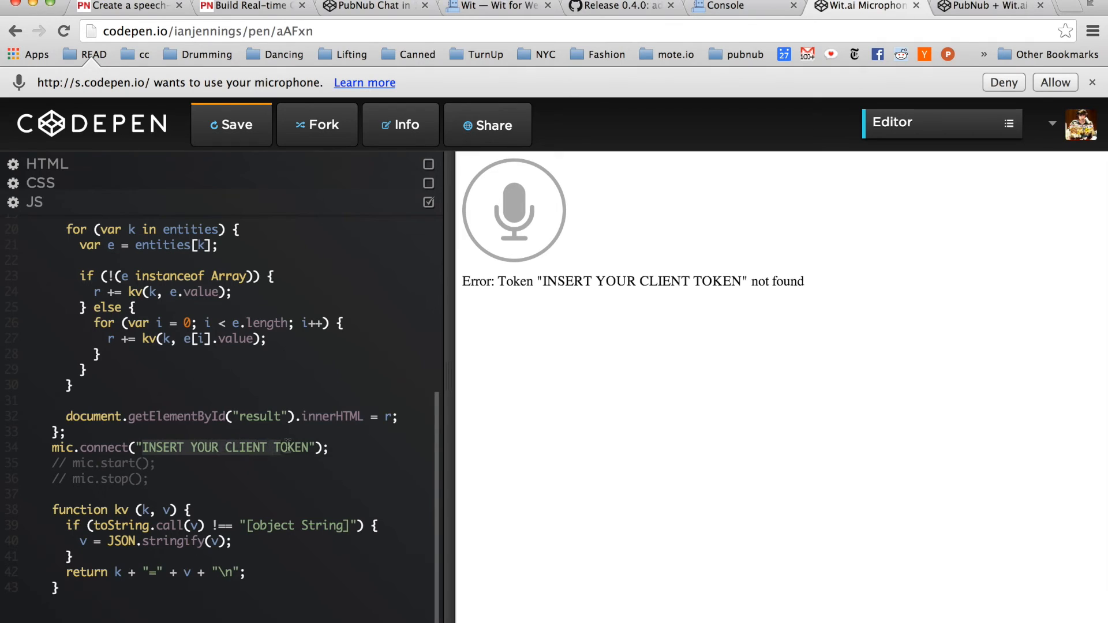
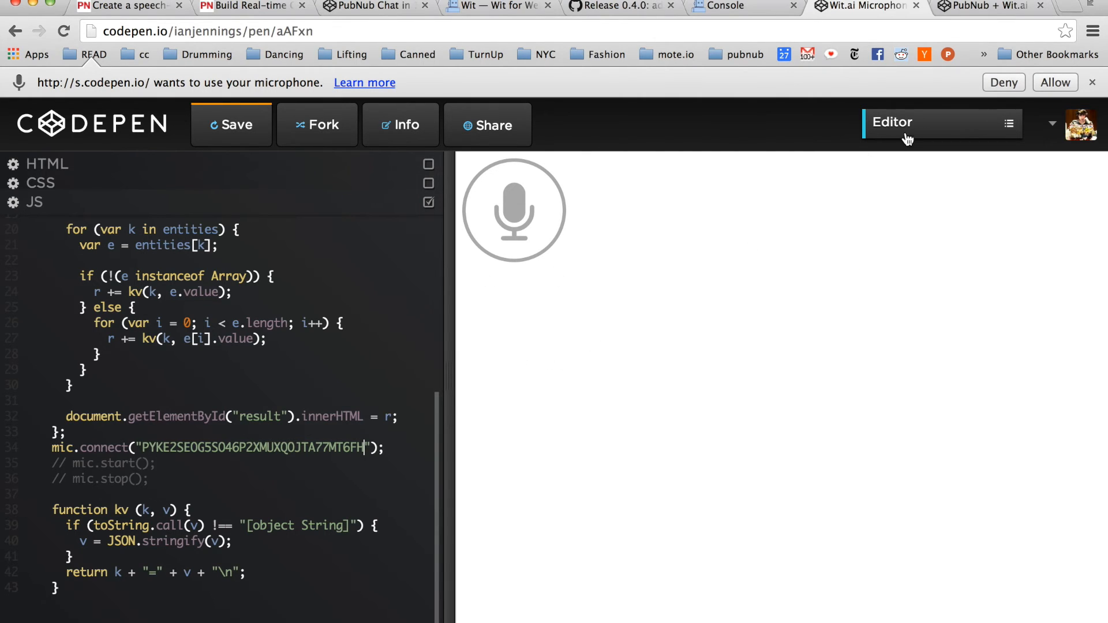
{"action": "left_click", "coordinate": [940, 121]}
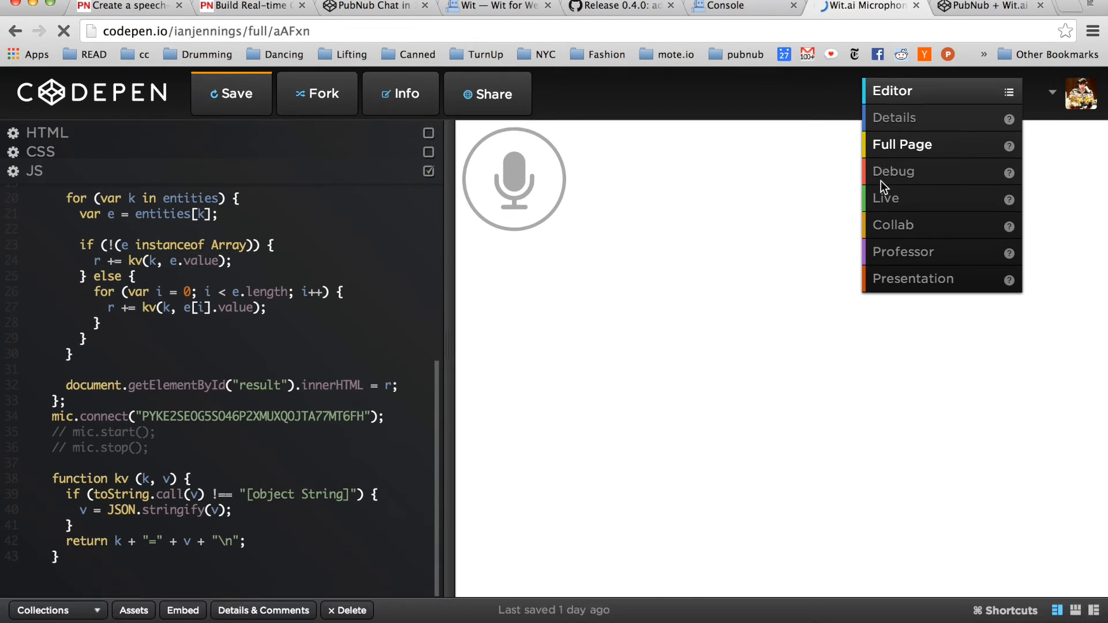
{"action": "left_click", "coordinate": [901, 145]}
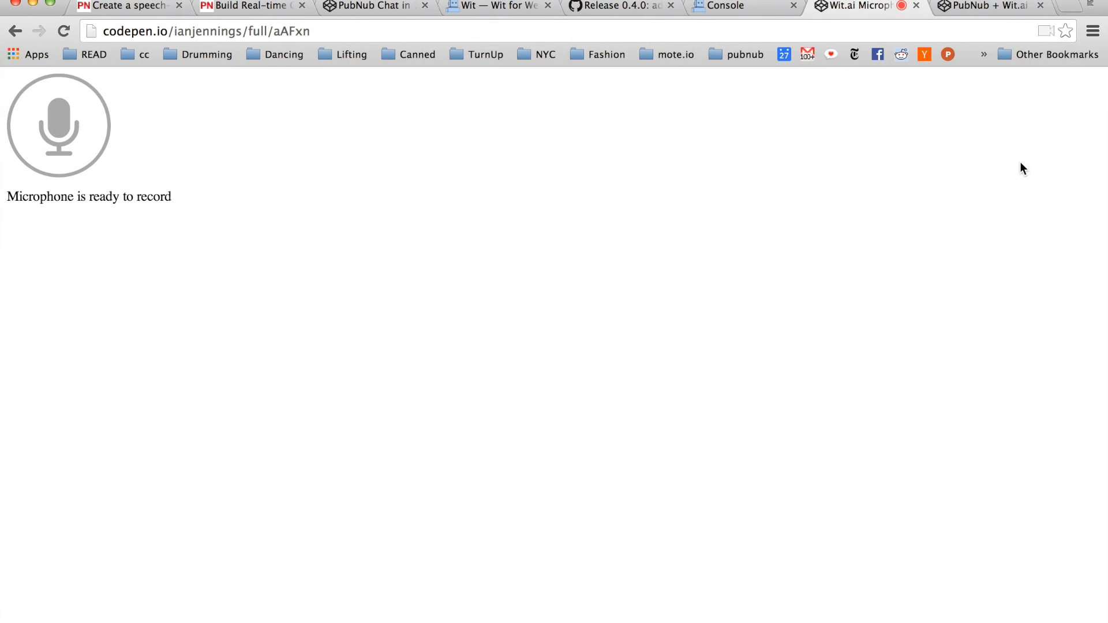
{"action": "mouse_move", "coordinate": [150, 138]}
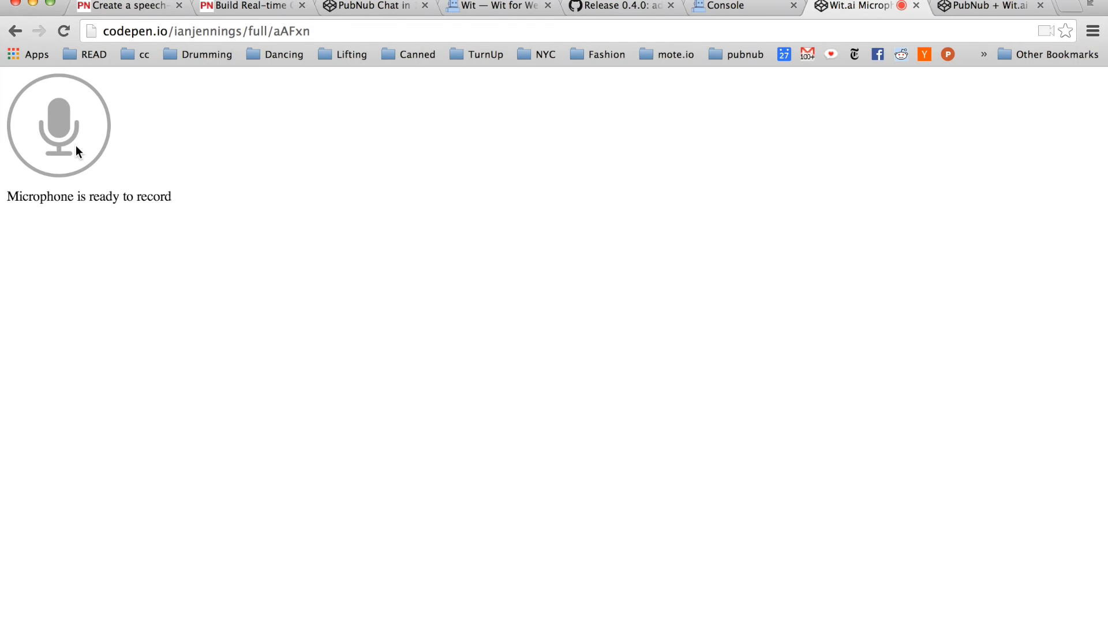
Step: Record a spoken phrase with the microphone and highlight the returned message_body 'real time is awesome'
{"action": "left_click", "coordinate": [59, 125]}
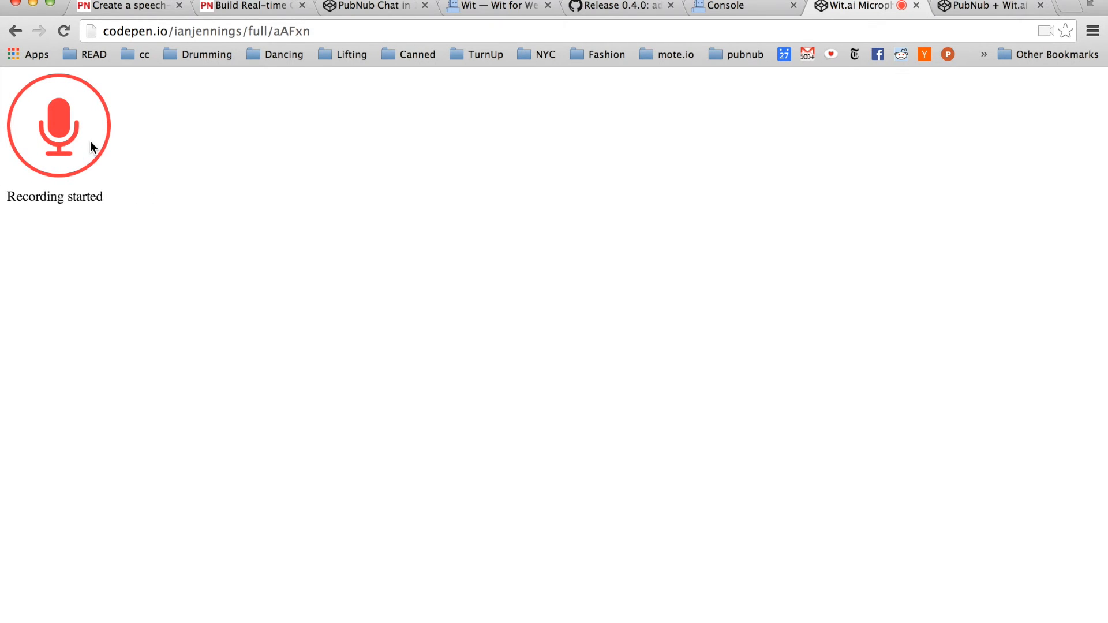
{"action": "left_click", "coordinate": [58, 125]}
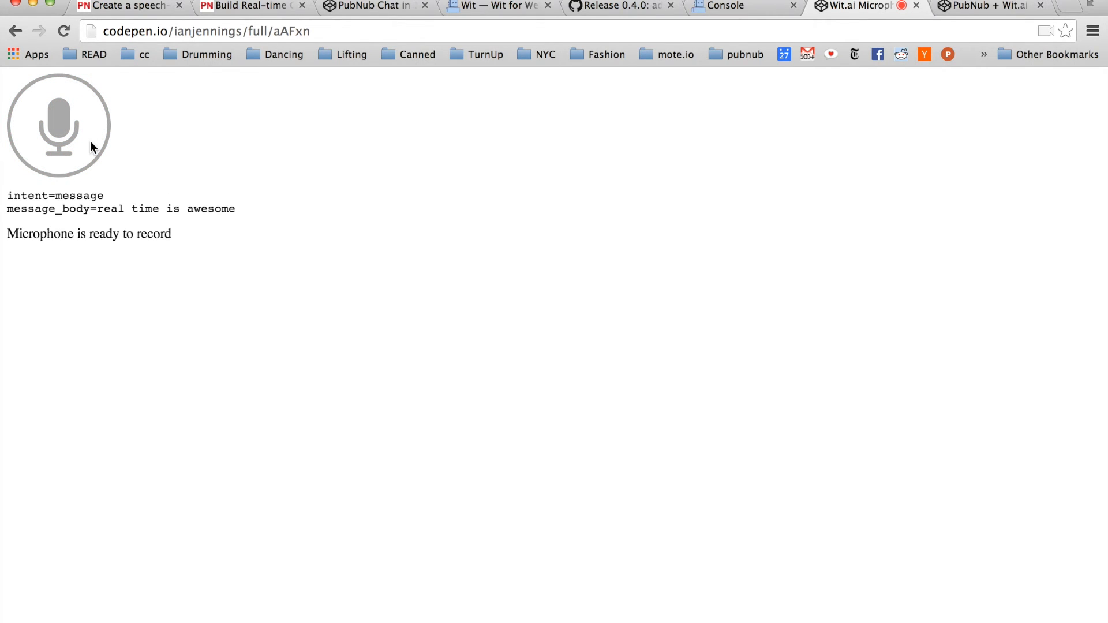
{"action": "mouse_move", "coordinate": [109, 185]}
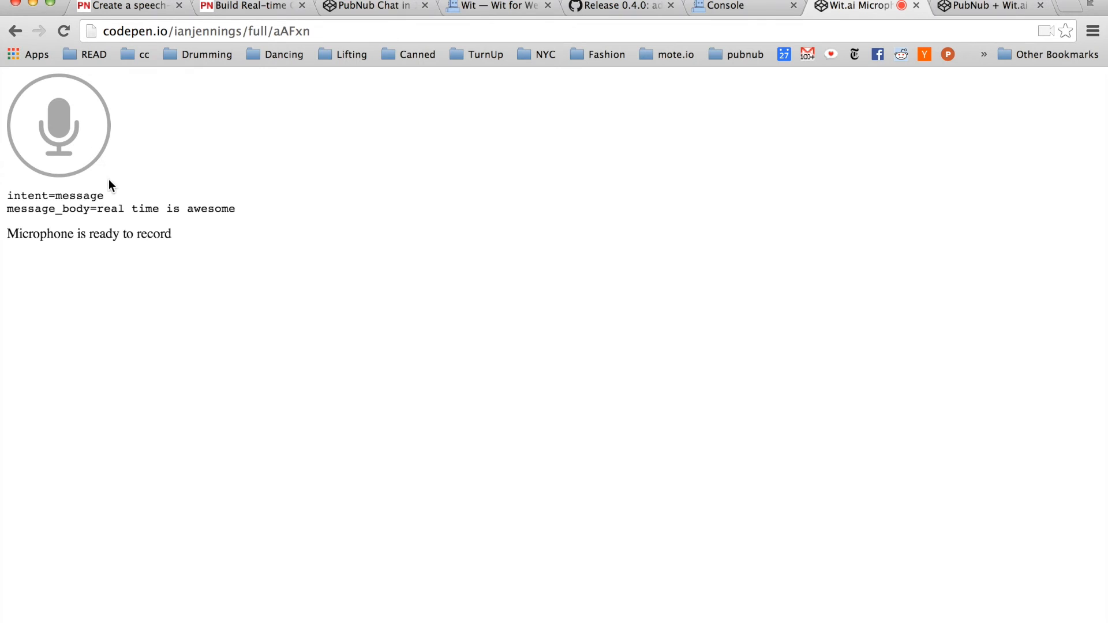
{"action": "triple_click", "coordinate": [55, 196]}
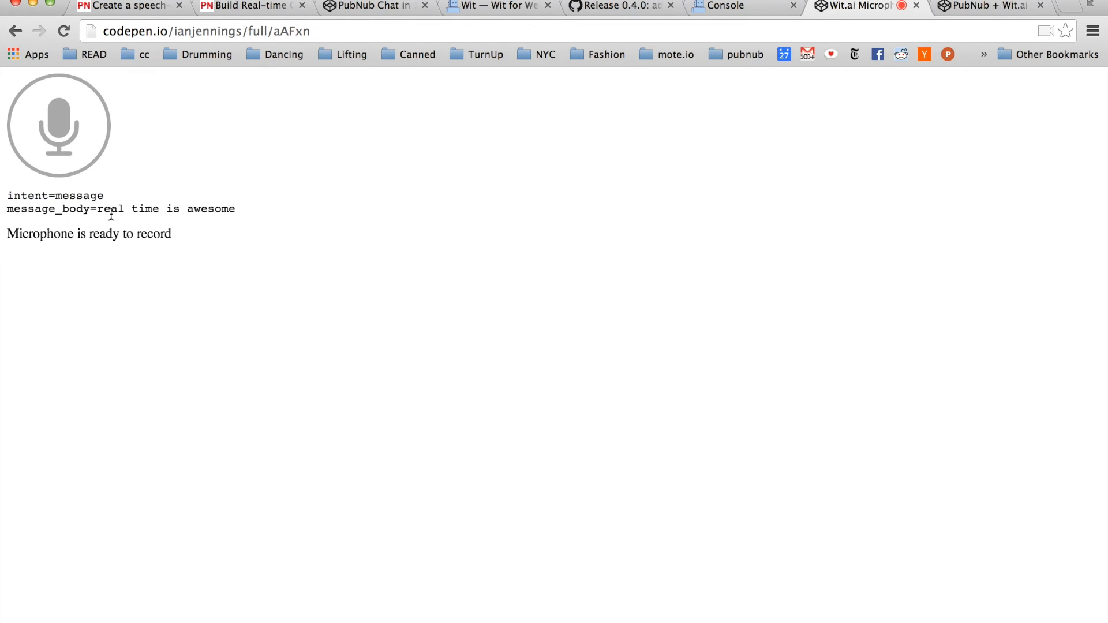
{"action": "left_click_drag", "start_coordinate": [97, 209], "coordinate": [235, 209]}
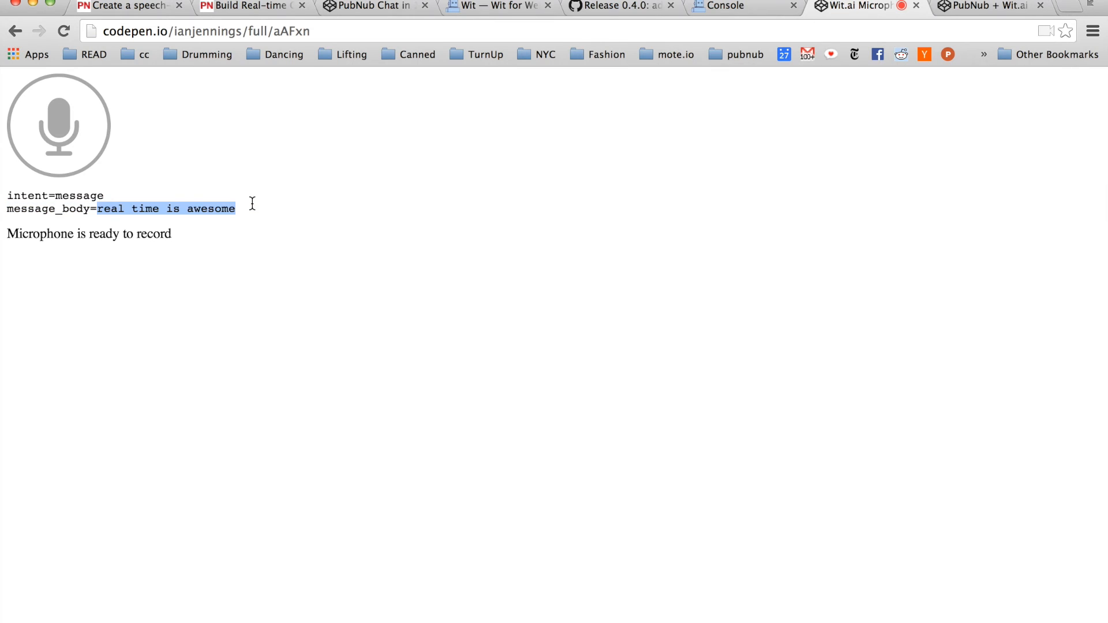
{"action": "left_click", "coordinate": [238, 208]}
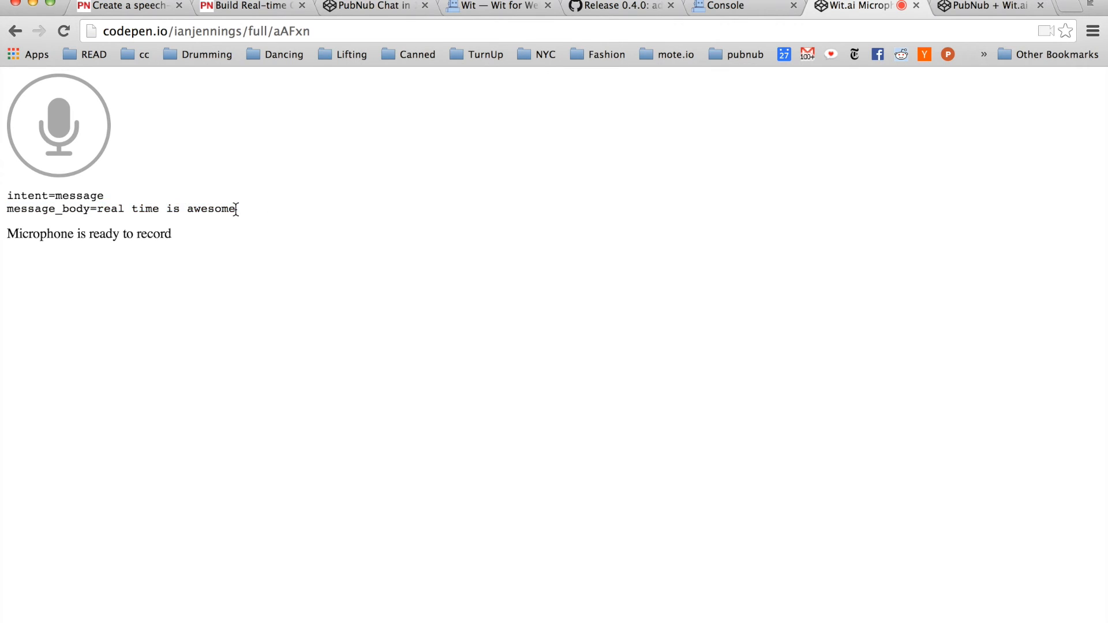
{"action": "mouse_move", "coordinate": [241, 430]}
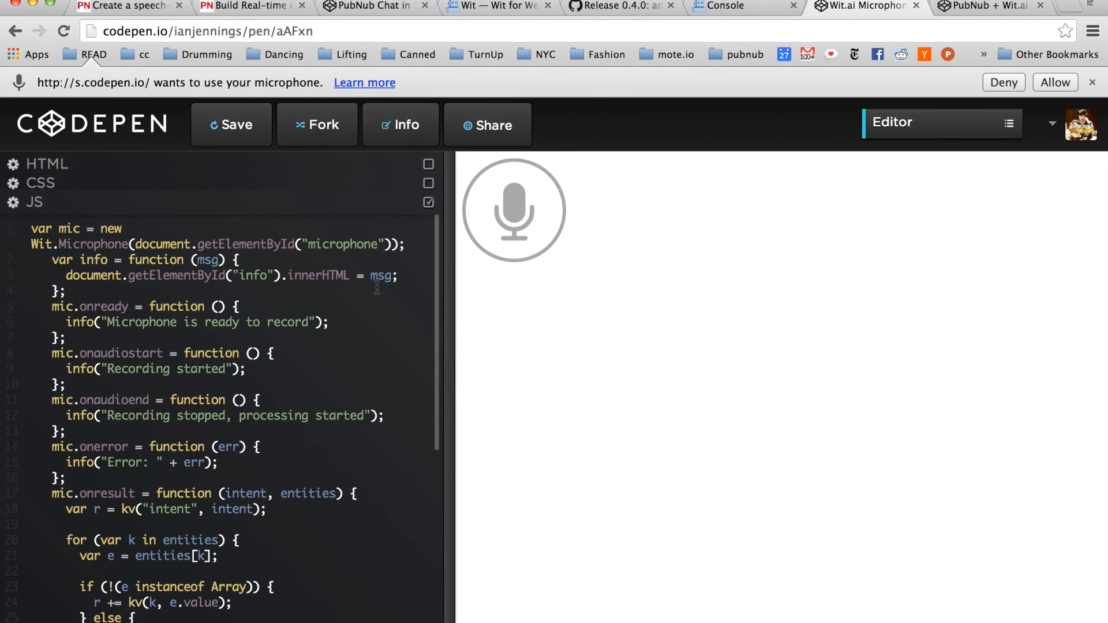
{"action": "mouse_move", "coordinate": [356, 317]}
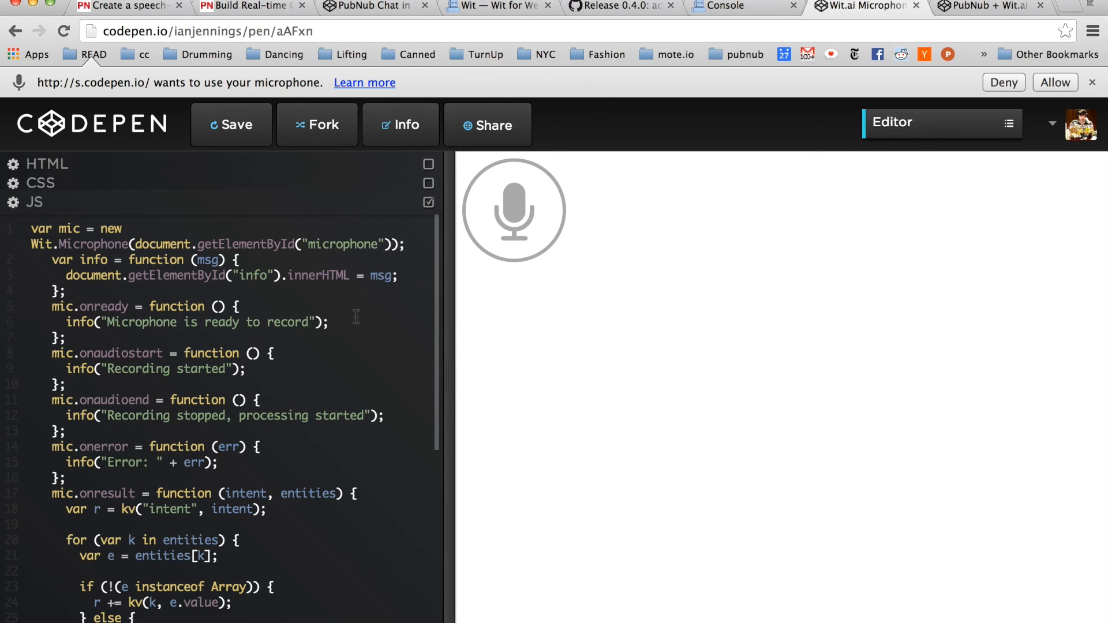
Step: Add console.log for intent and entities in onresult, then record speech again
{"action": "scroll", "scroll_direction": "down", "scroll_amount": 3}
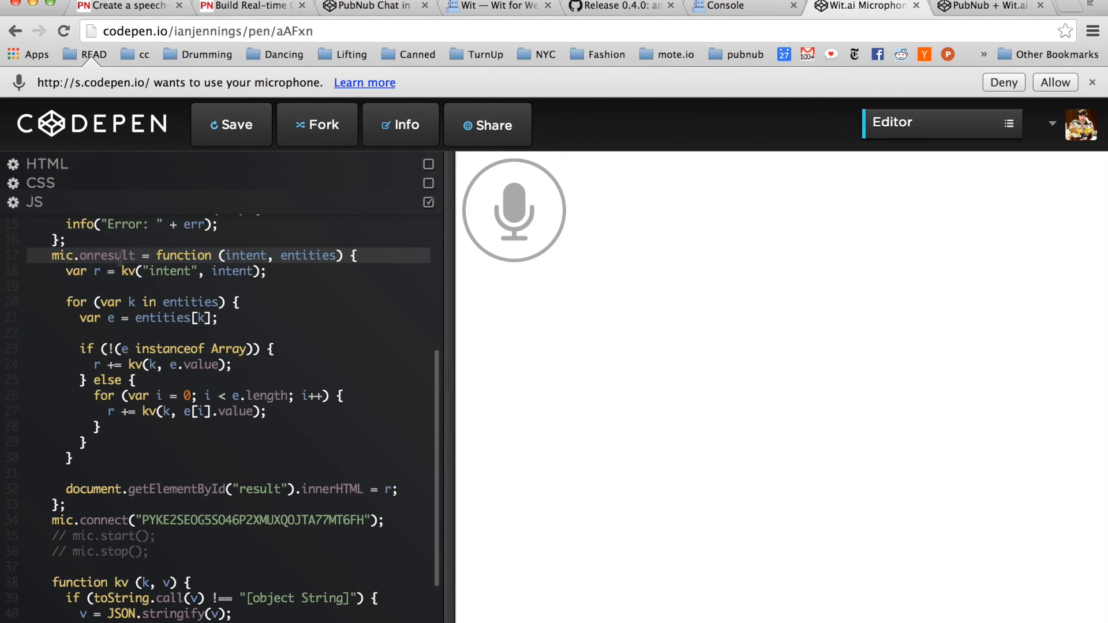
{"action": "left_click", "coordinate": [1054, 83]}
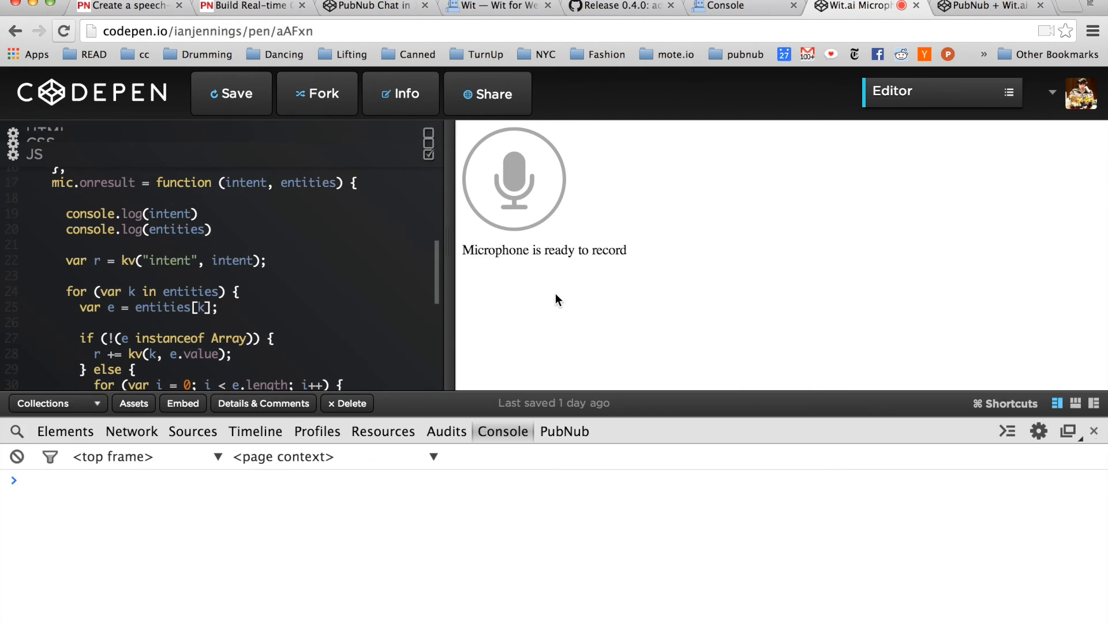
{"action": "left_click", "coordinate": [513, 177]}
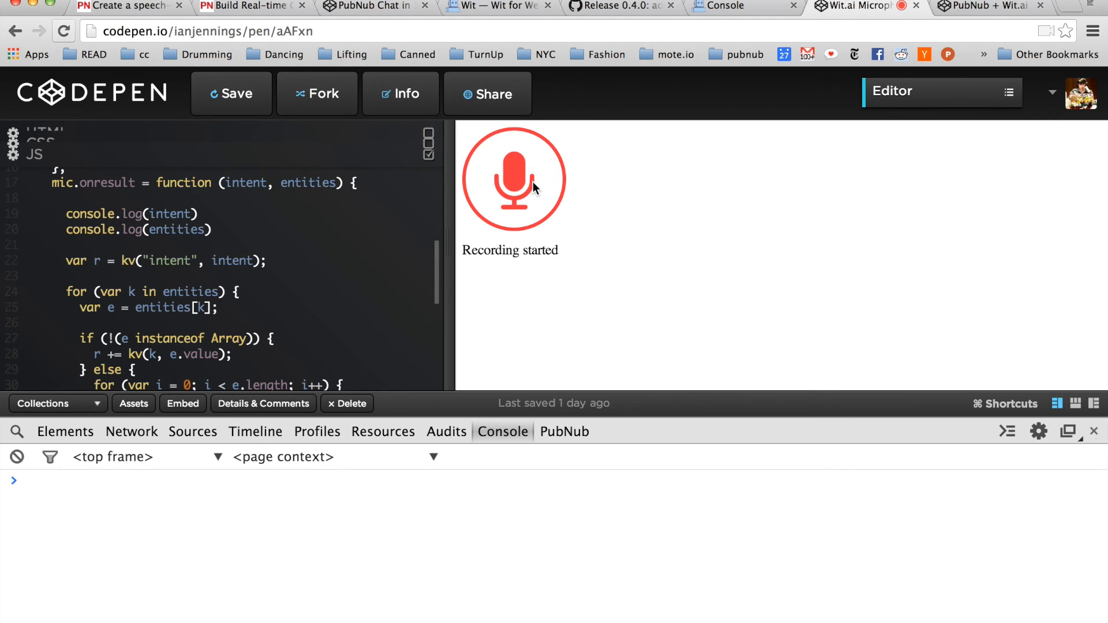
{"action": "left_click", "coordinate": [513, 178]}
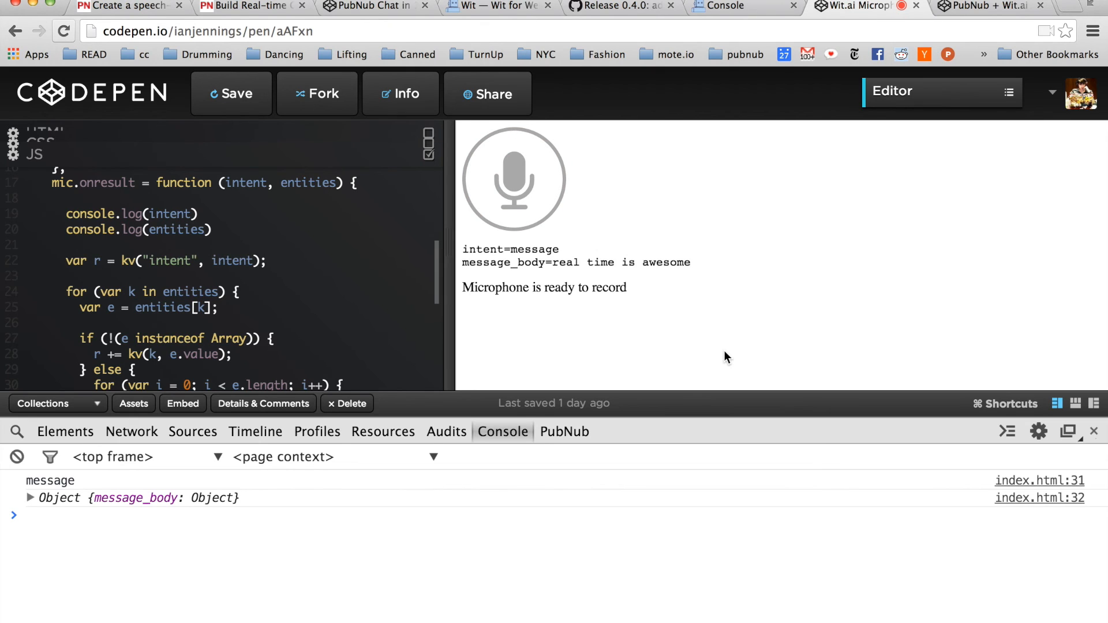
{"action": "mouse_move", "coordinate": [39, 474]}
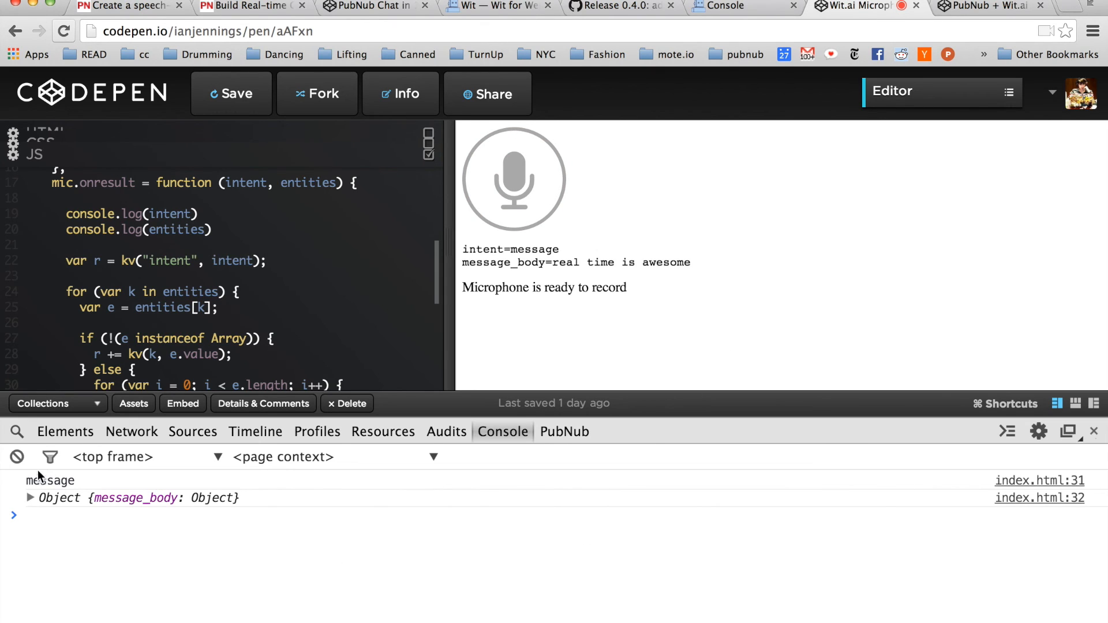
Step: Inspect the logged 'message' intent and expand entities to the message_body value, then close DevTools
{"action": "double_click", "coordinate": [49, 480]}
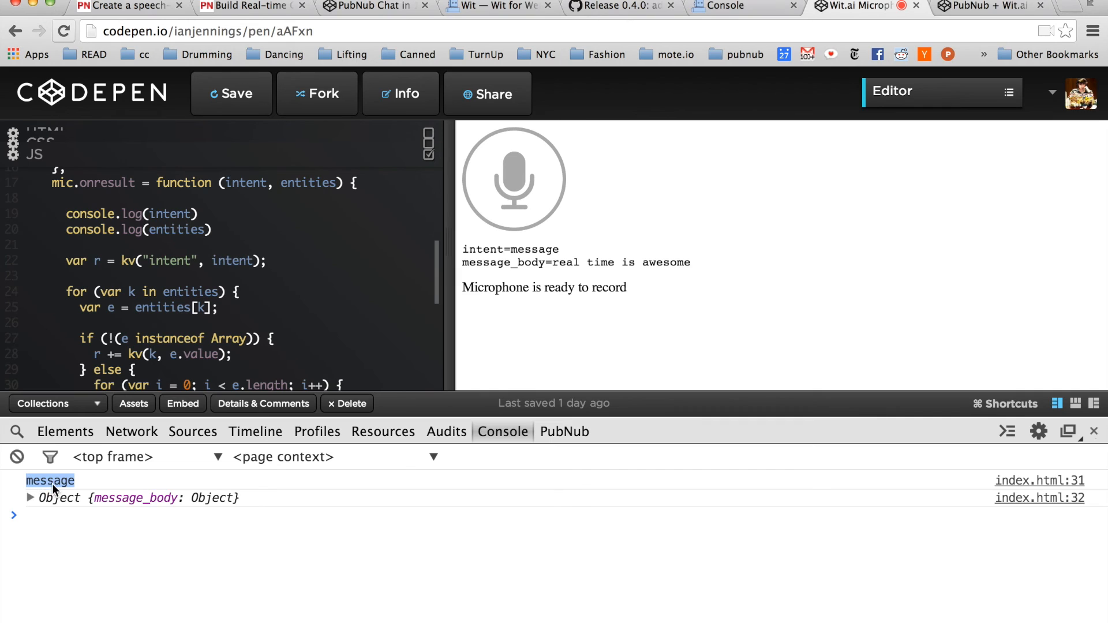
{"action": "left_click", "coordinate": [31, 498]}
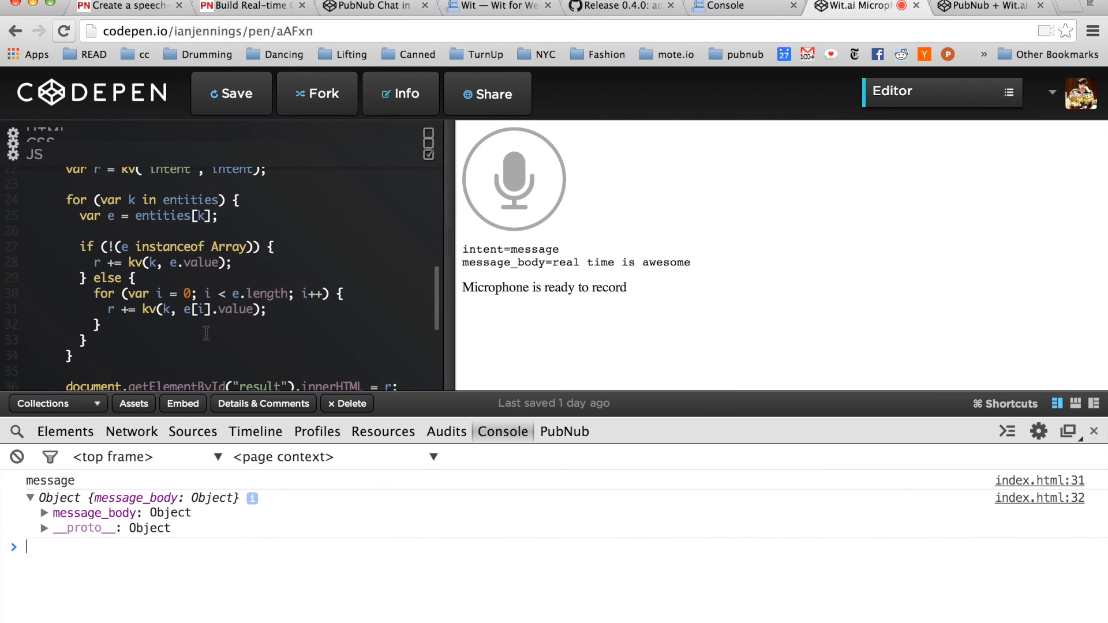
{"action": "left_click", "coordinate": [43, 512]}
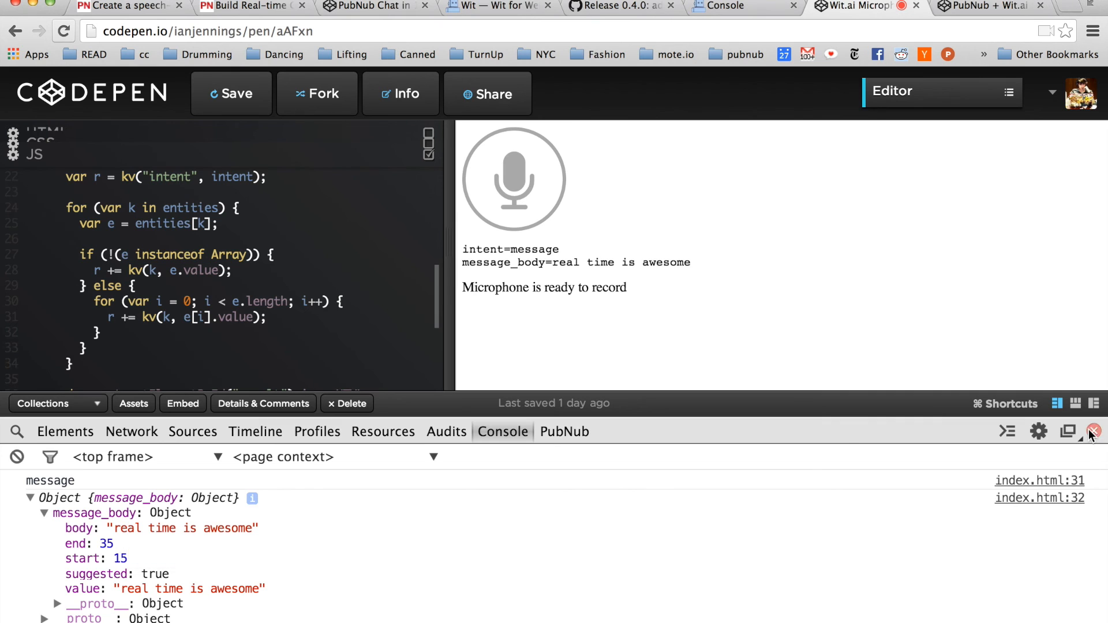
{"action": "left_click", "coordinate": [1092, 432]}
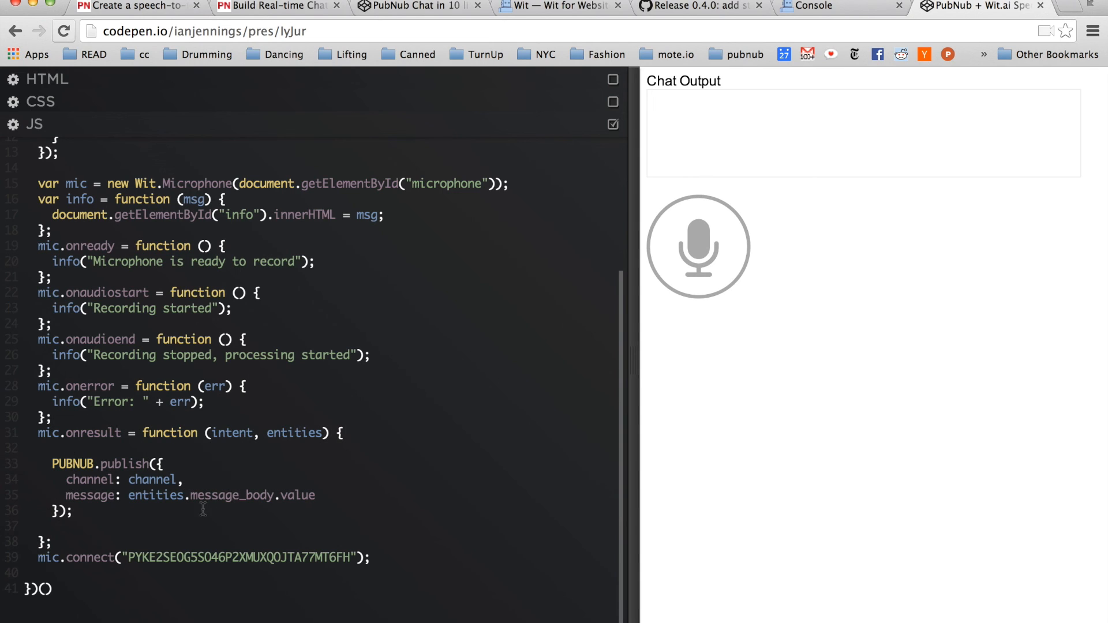
Step: Select message_body in the PUBNUB.publish call of the combined speech pen
{"action": "double_click", "coordinate": [232, 495]}
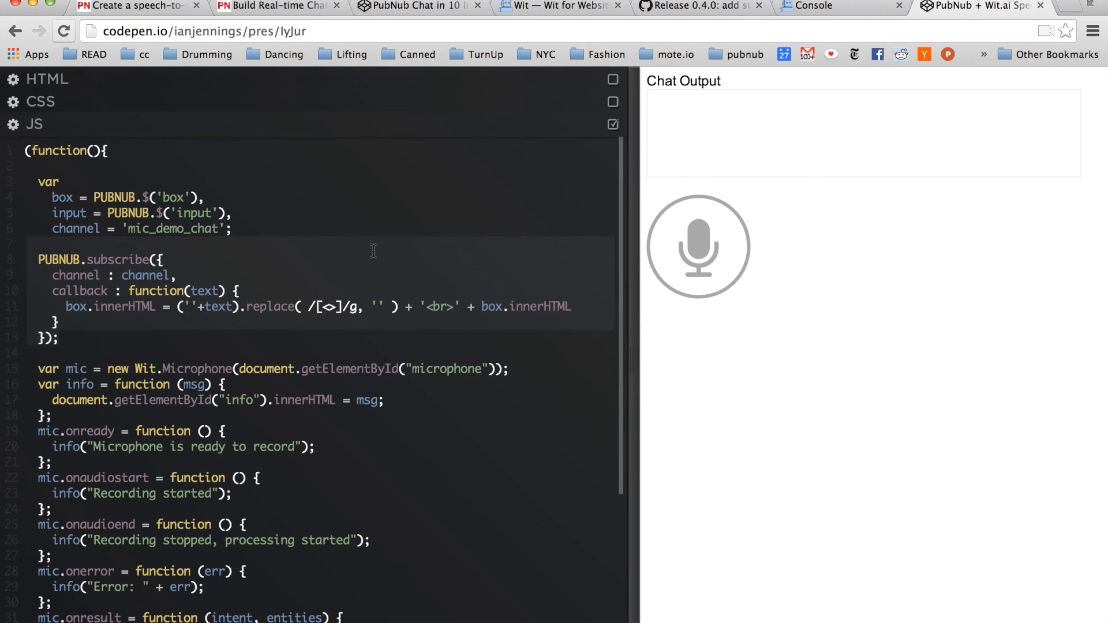
{"action": "mouse_move", "coordinate": [790, 169]}
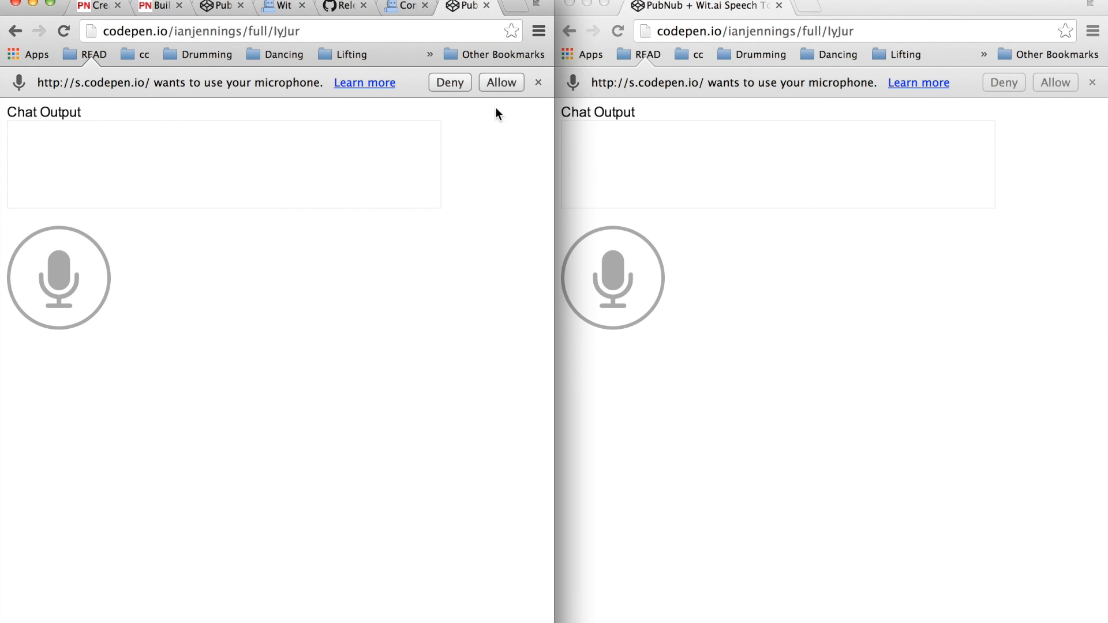
Step: Allow microphone access in one chat window and record a spoken message for processing
{"action": "left_click", "coordinate": [500, 82]}
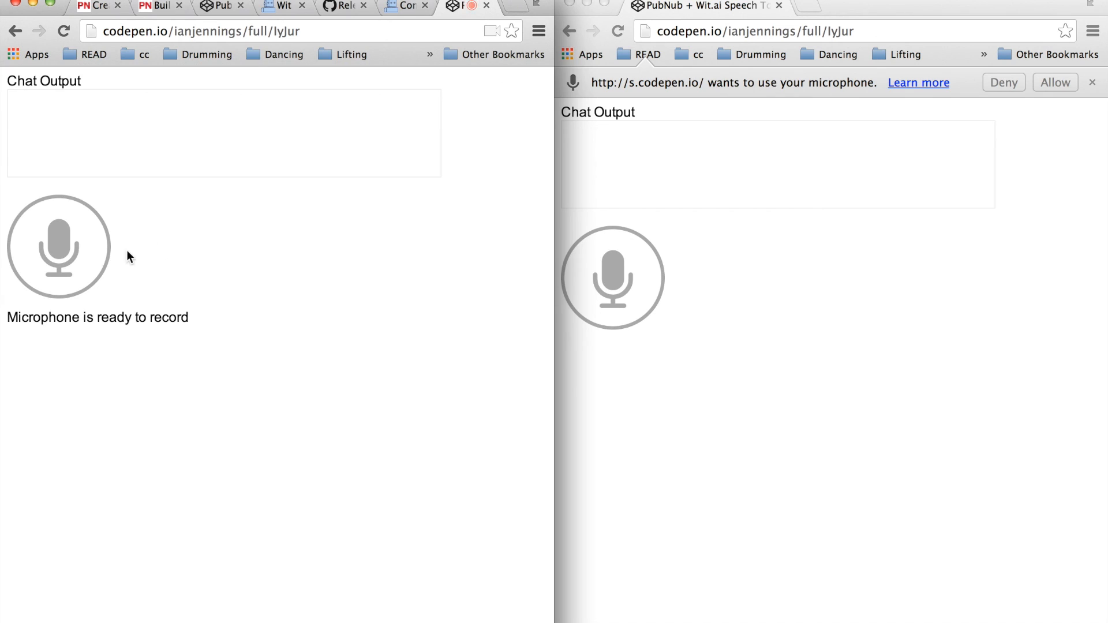
{"action": "left_click", "coordinate": [59, 247]}
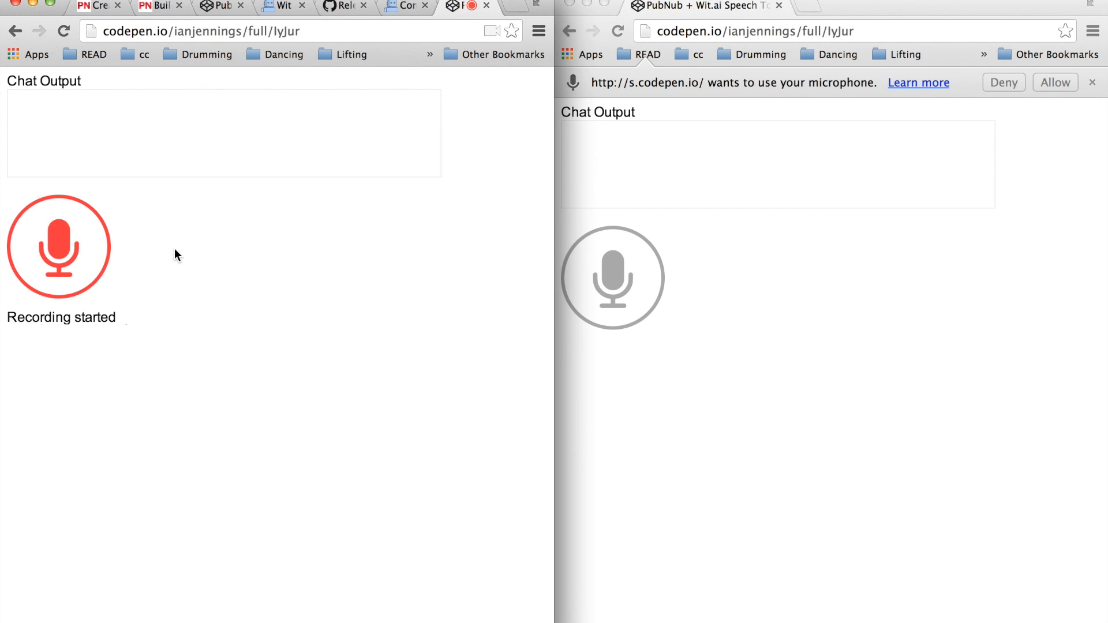
{"action": "left_click", "coordinate": [58, 246]}
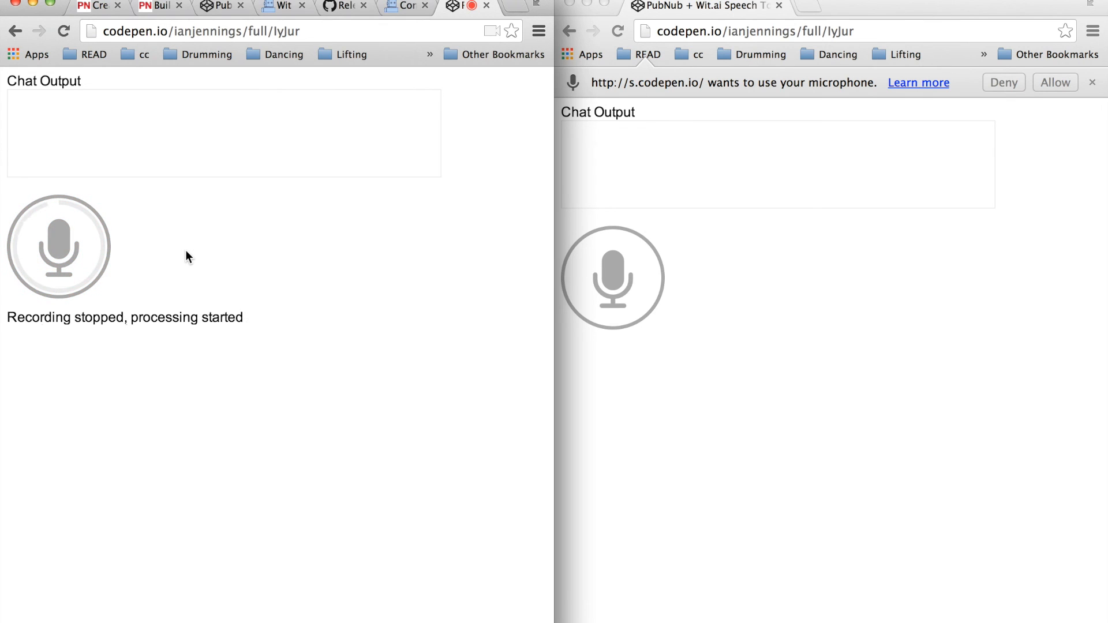